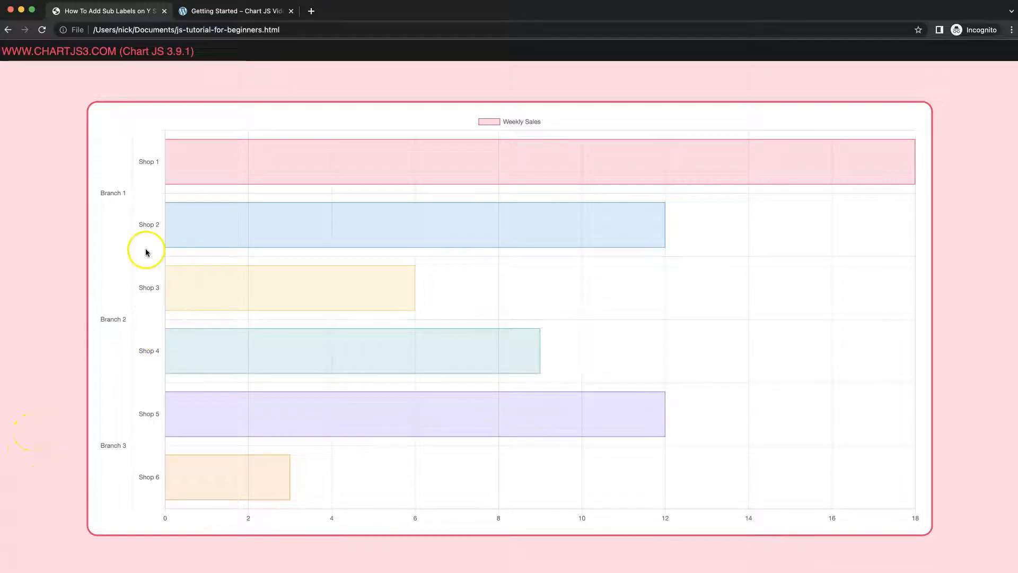
mouse_move(110, 330)
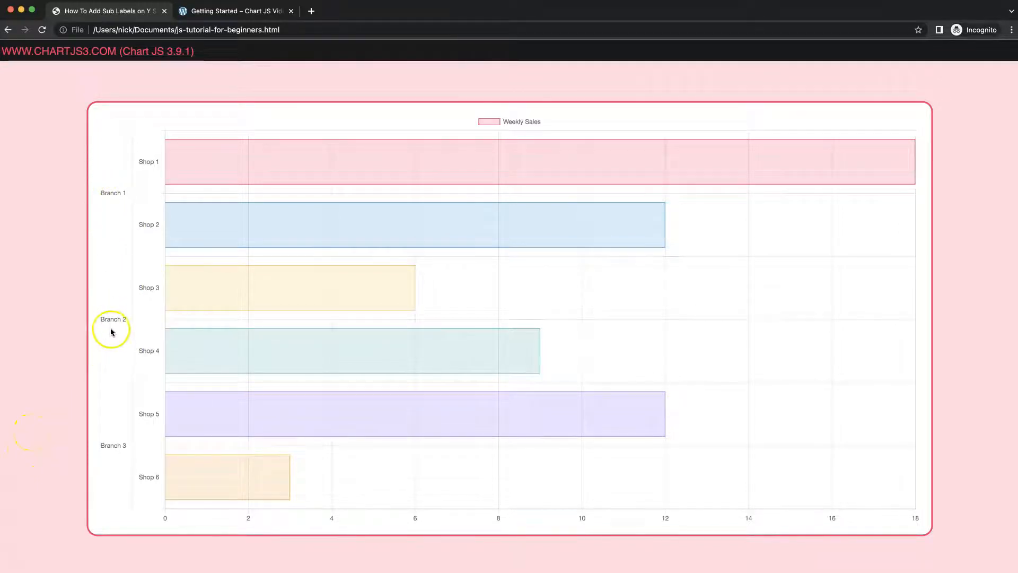
mouse_move(143, 198)
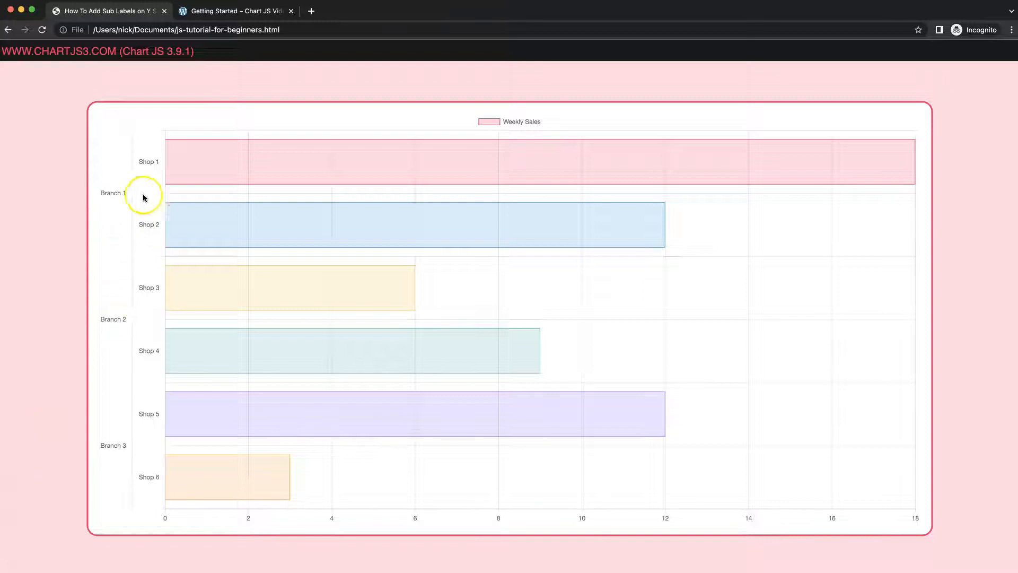
mouse_move(199, 293)
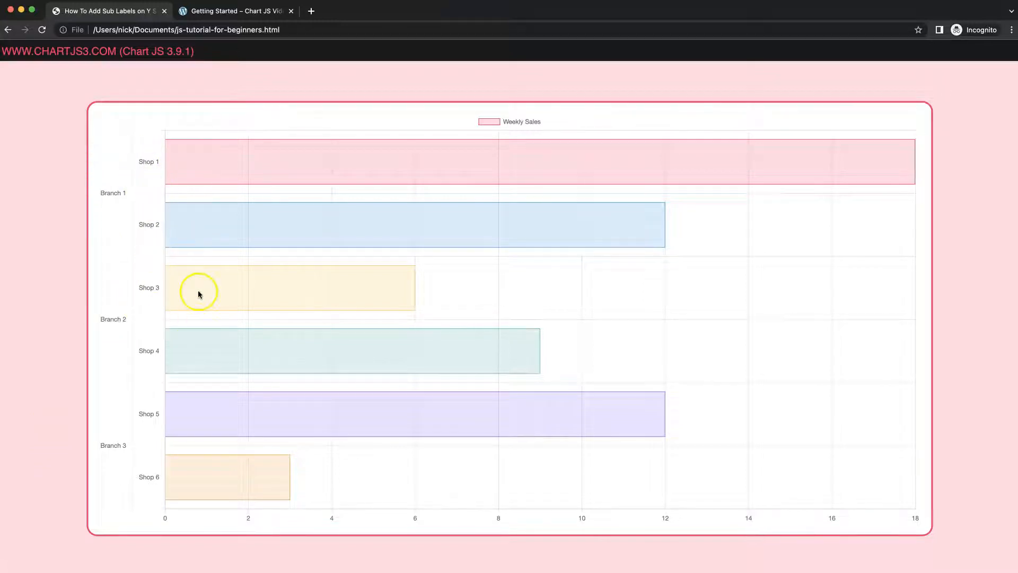
mouse_move(134, 389)
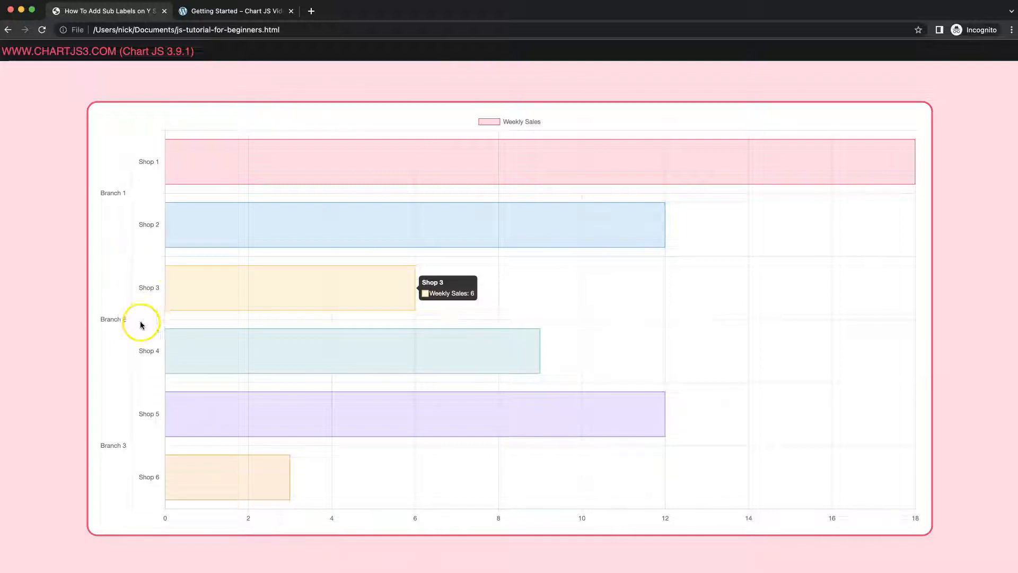
mouse_move(150, 329)
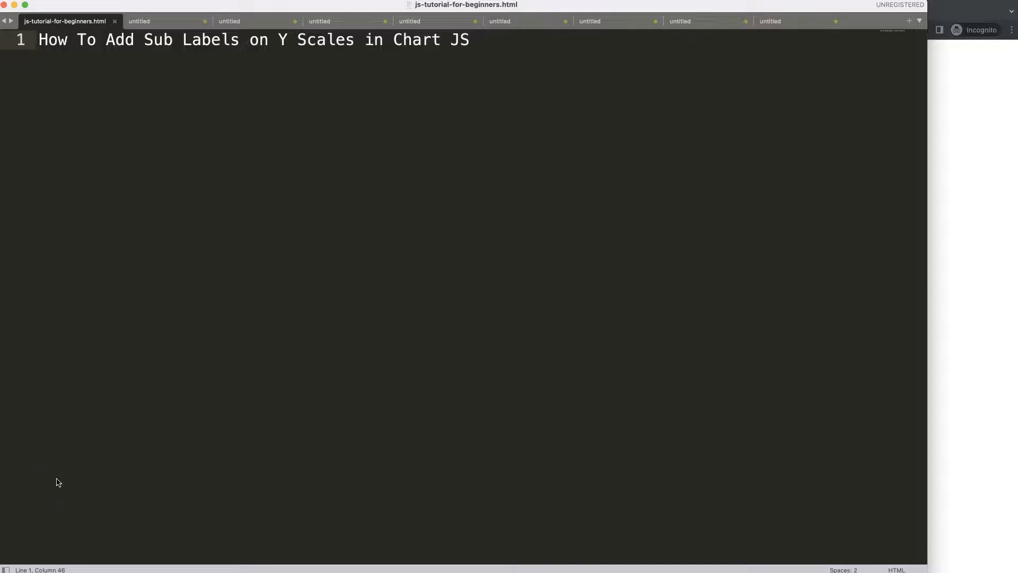
mouse_move(227, 58)
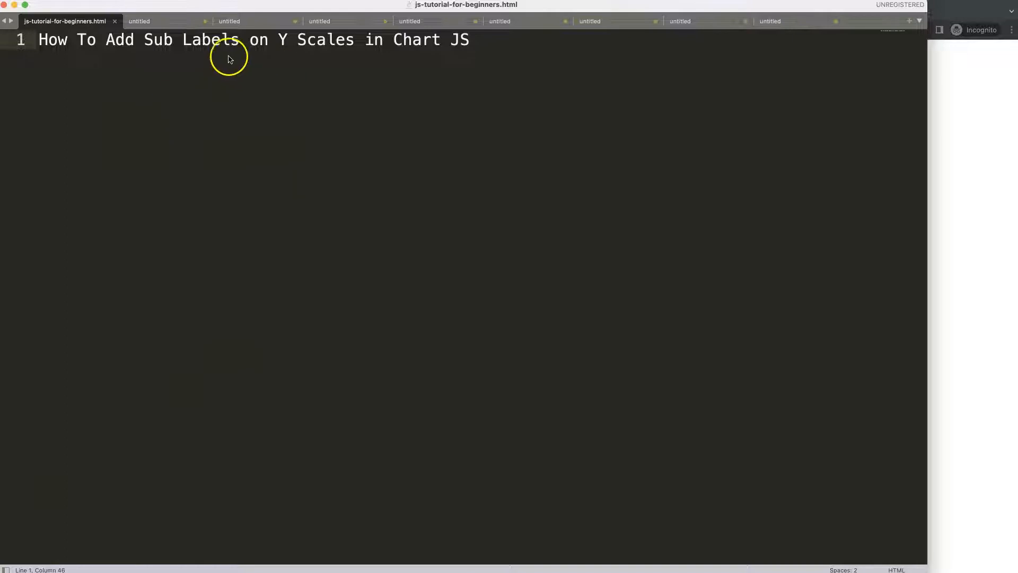
mouse_move(382, 70)
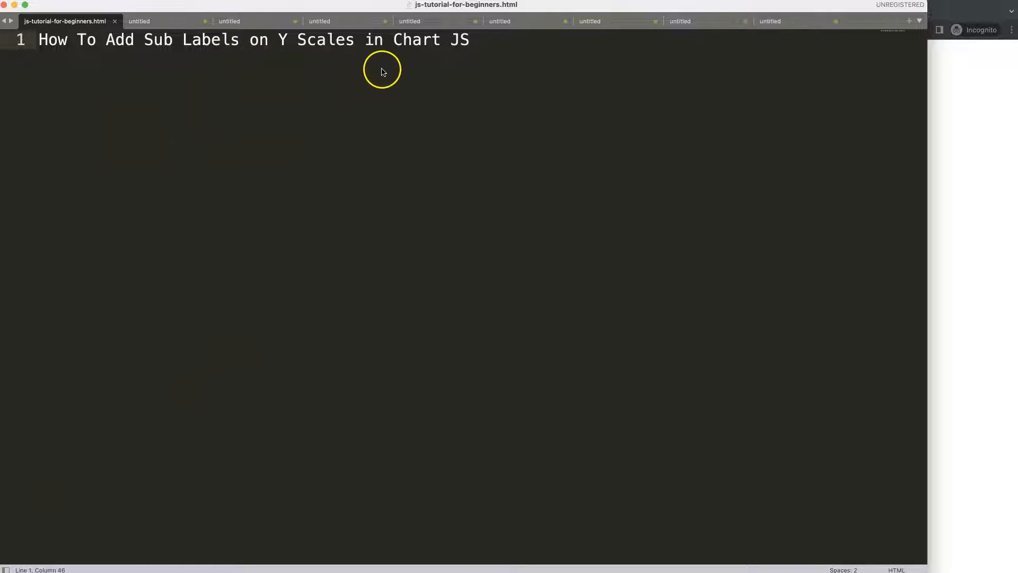
mouse_move(431, 69)
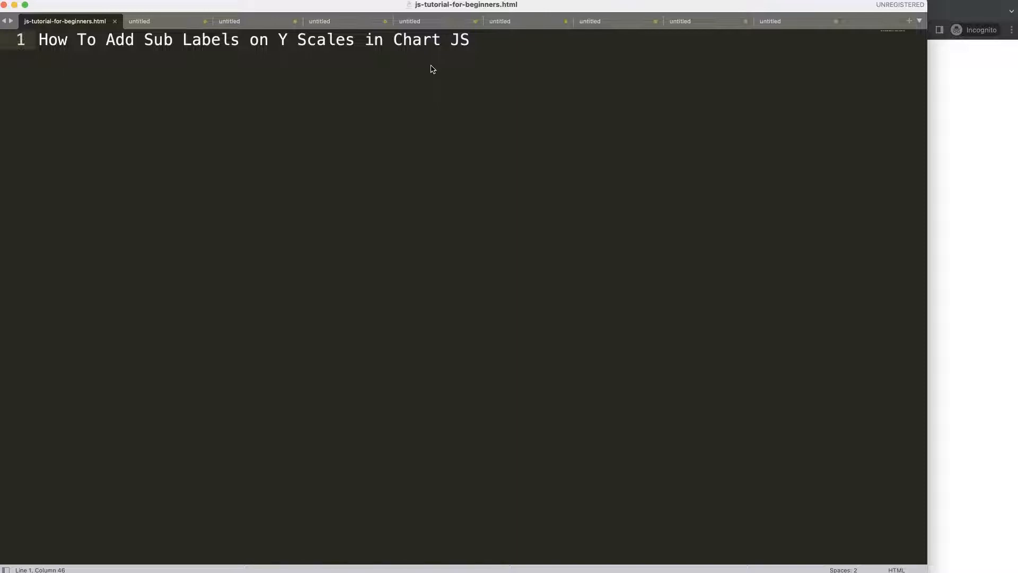
mouse_move(442, 84)
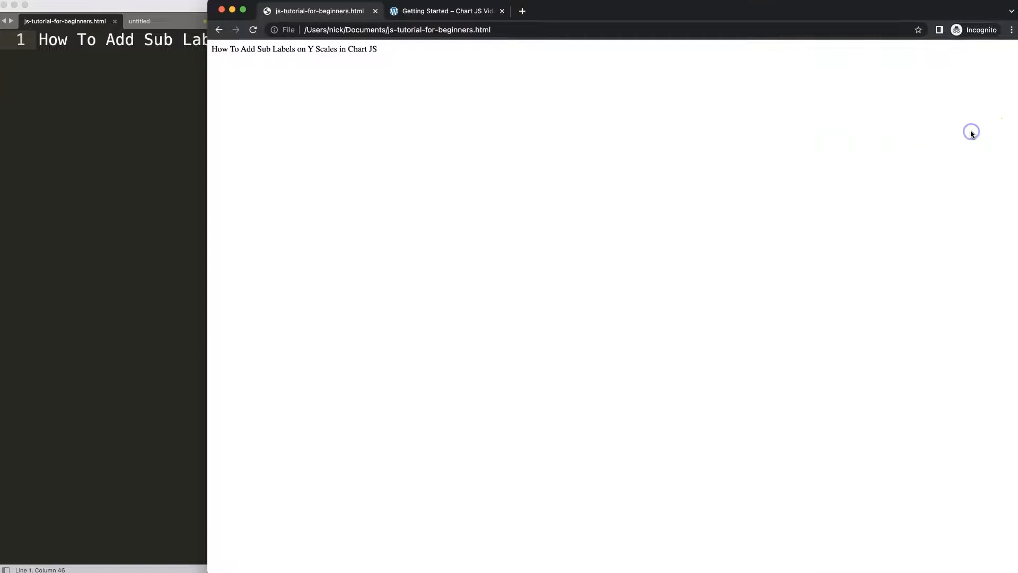
mouse_move(973, 134)
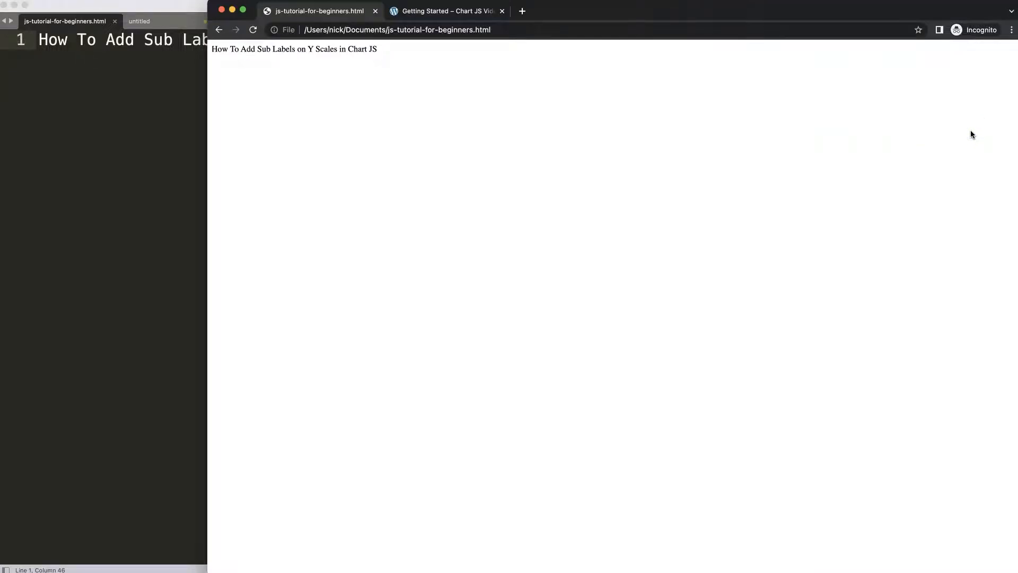
mouse_move(965, 132)
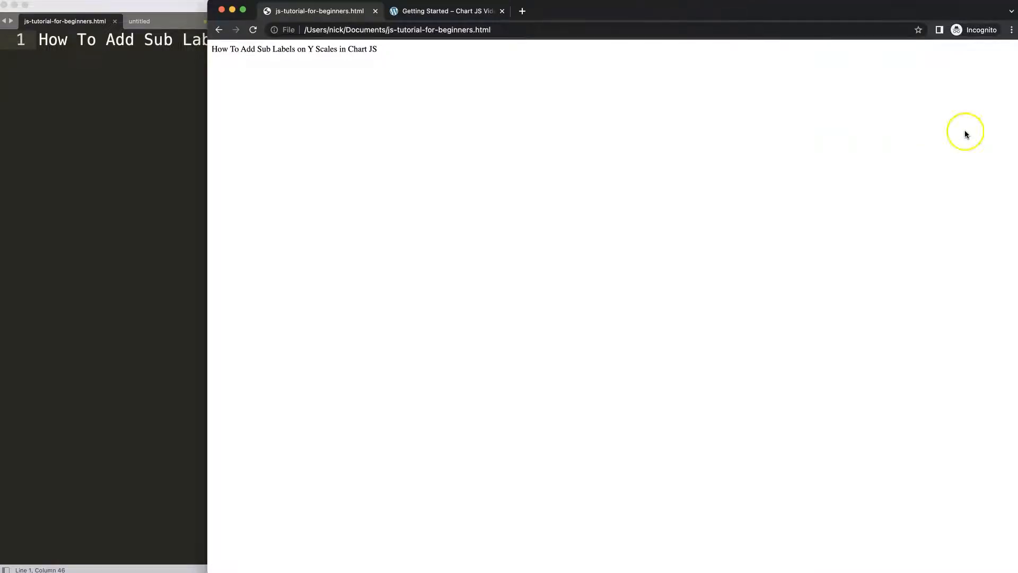
- Locate the starter chart code block on the chartjs3.com Getting Started page and copy it
click(447, 10)
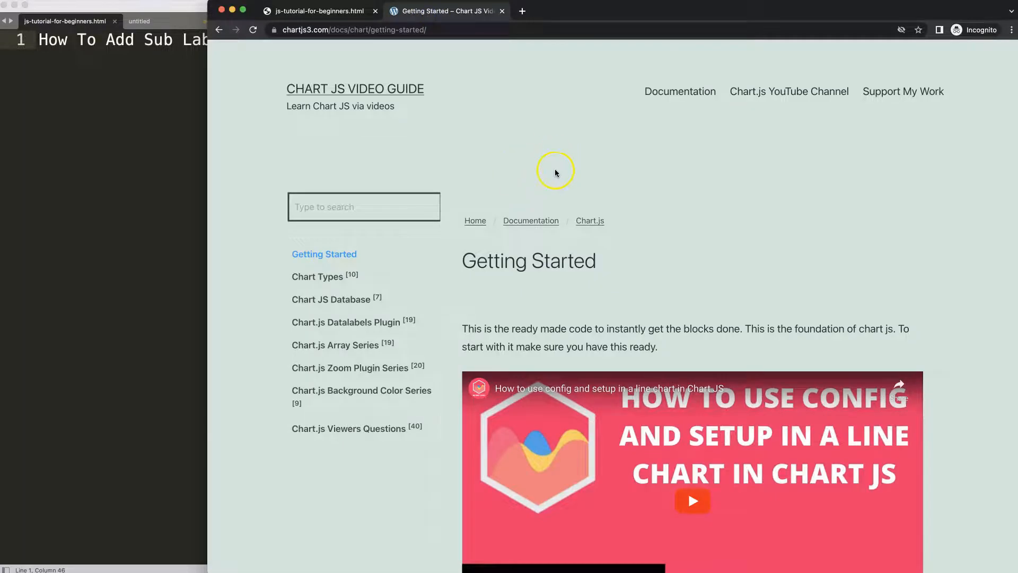
mouse_move(290, 59)
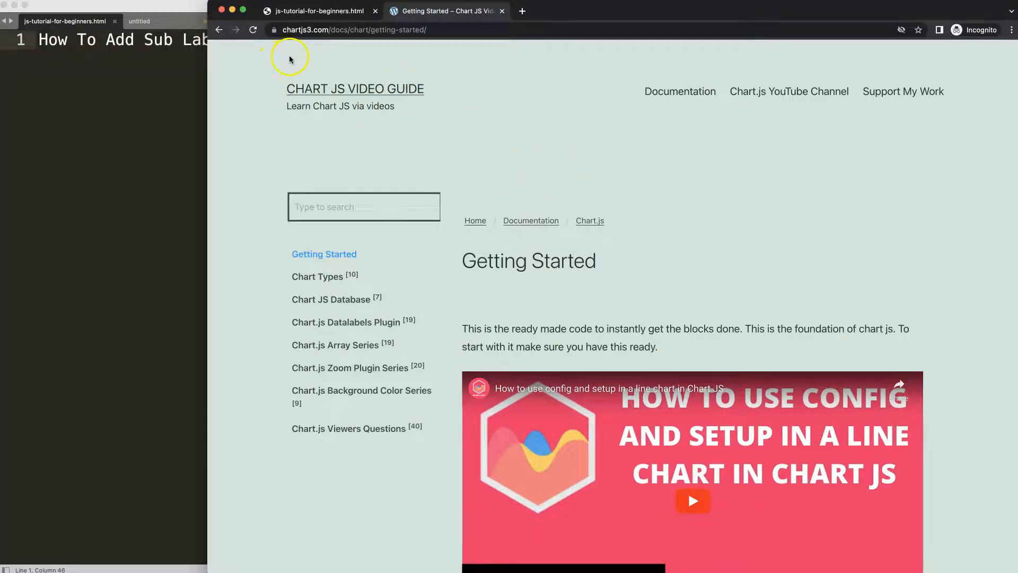
mouse_move(310, 45)
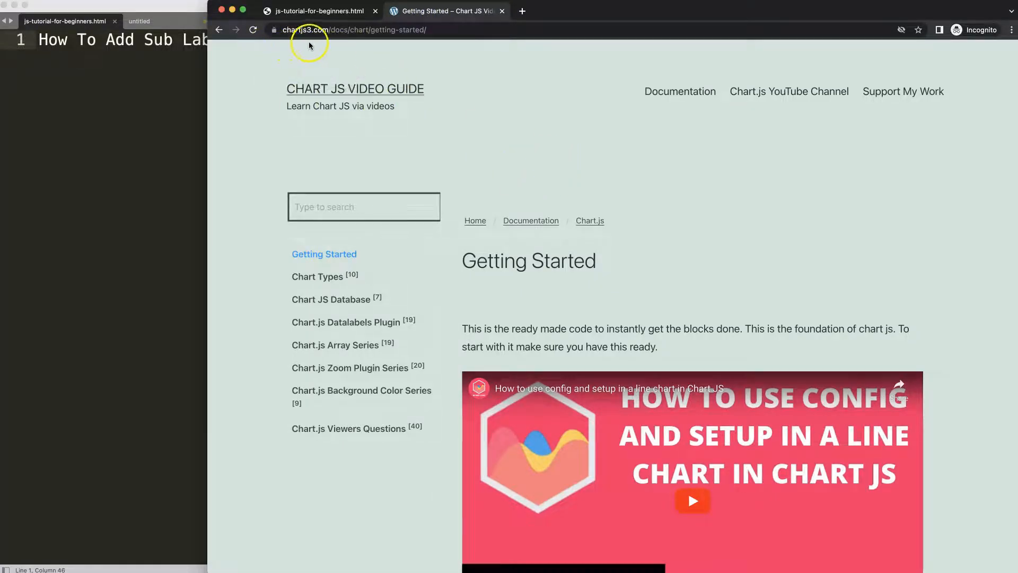
mouse_move(344, 48)
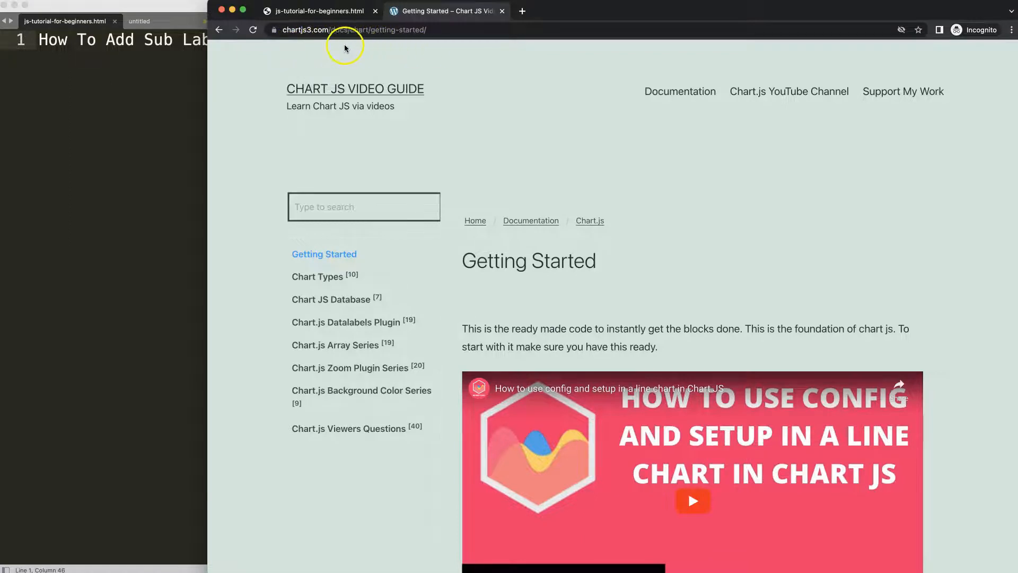
scroll(down, 3)
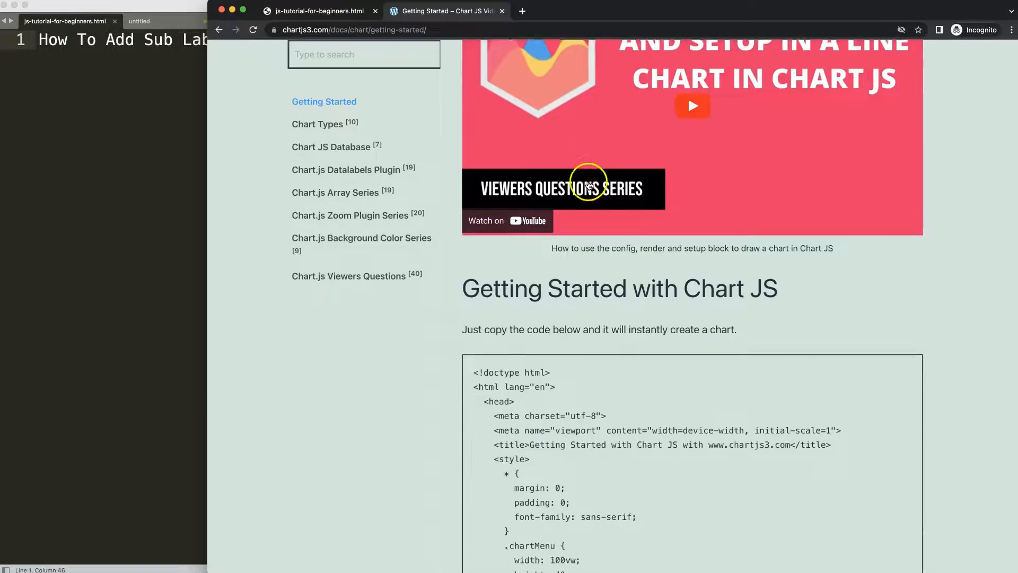
scroll(down, 3)
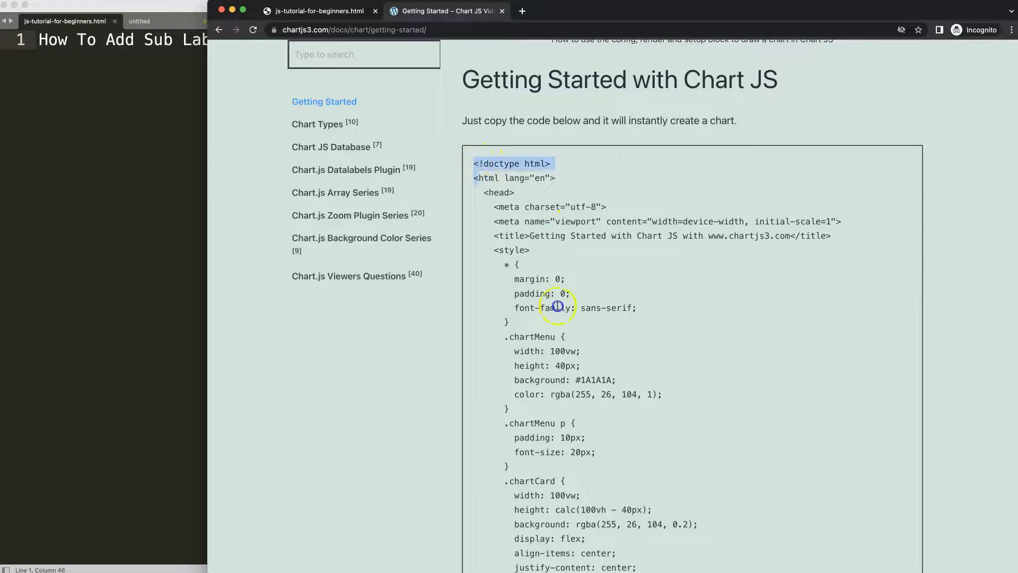
scroll(down, 3)
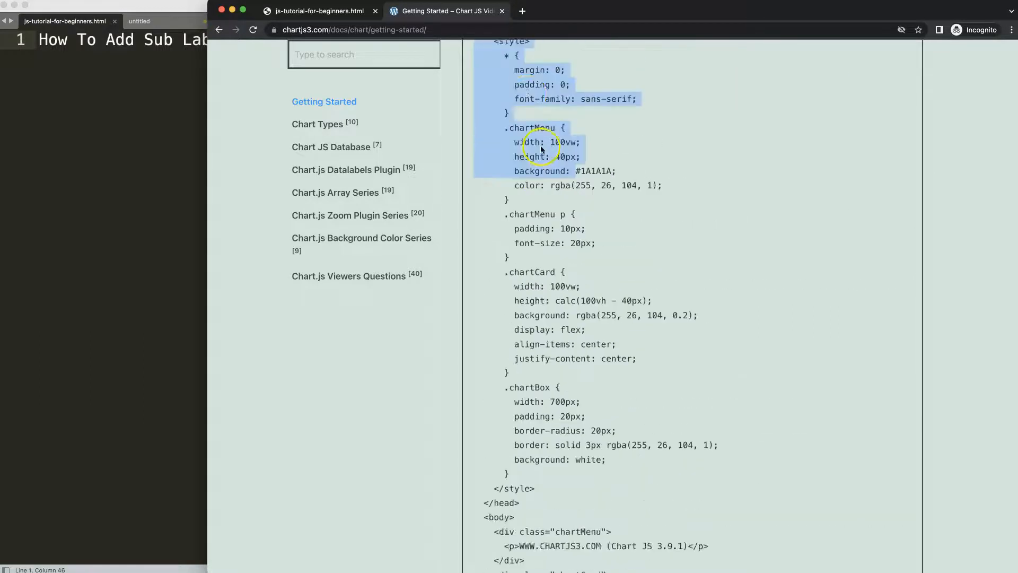
scroll(down, 3)
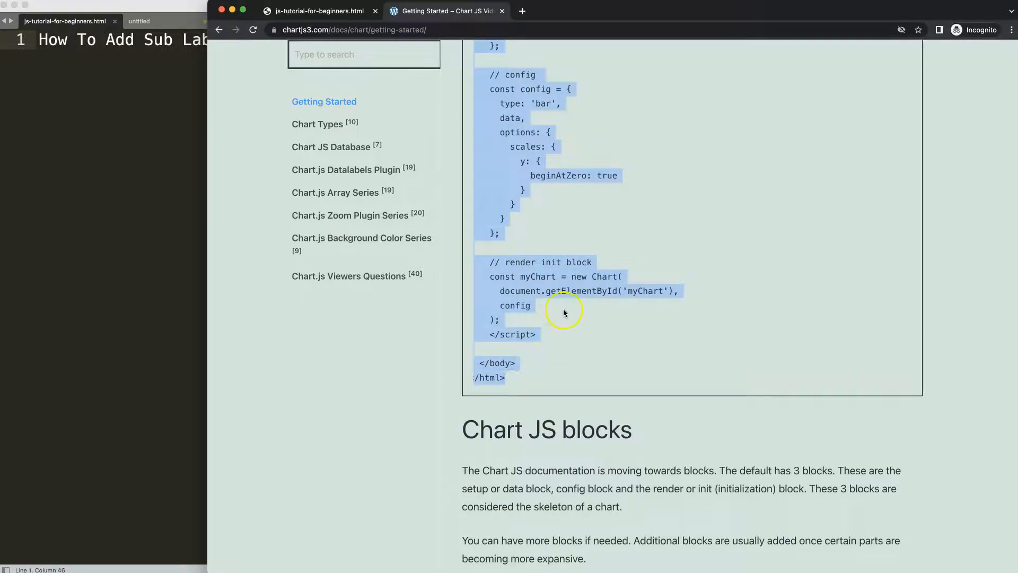
scroll(up, 3)
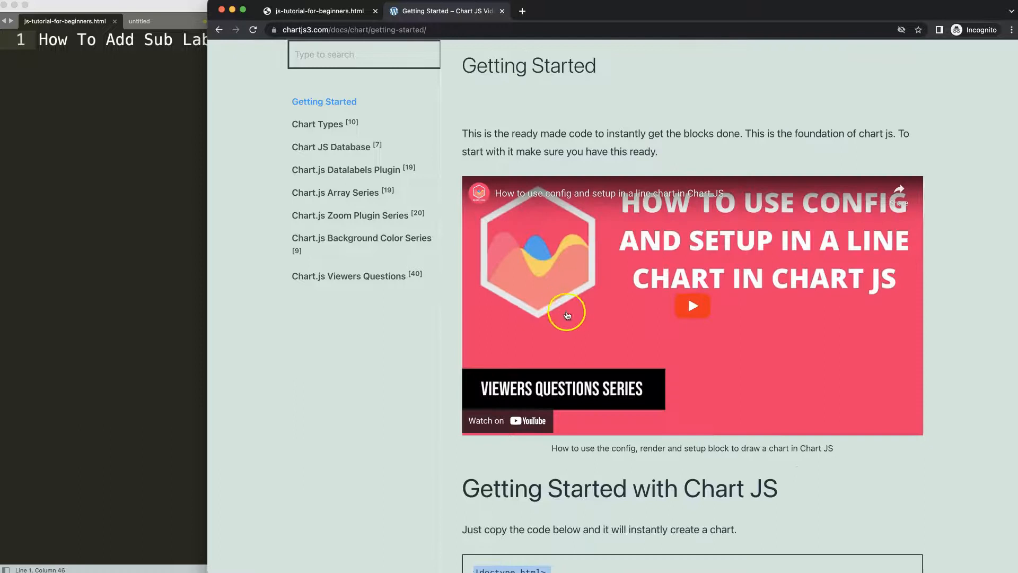
mouse_move(701, 289)
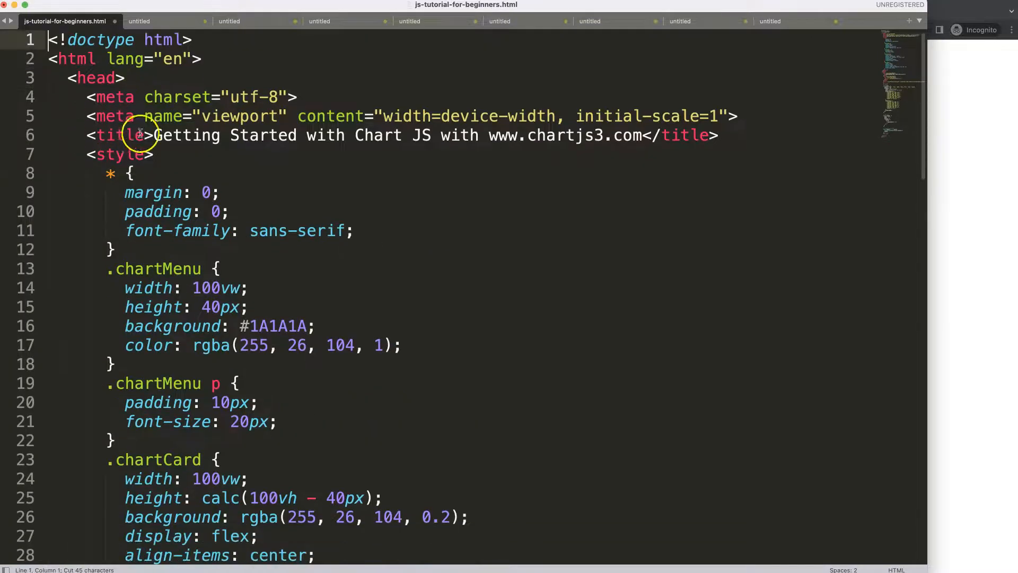
- Paste the starter code, title it 'How To Add Sub Labels on Y Scales in Chart JS', set .chartBox width to 80%
text(How To Add Sub Labels on Y Scales in Chart JS)
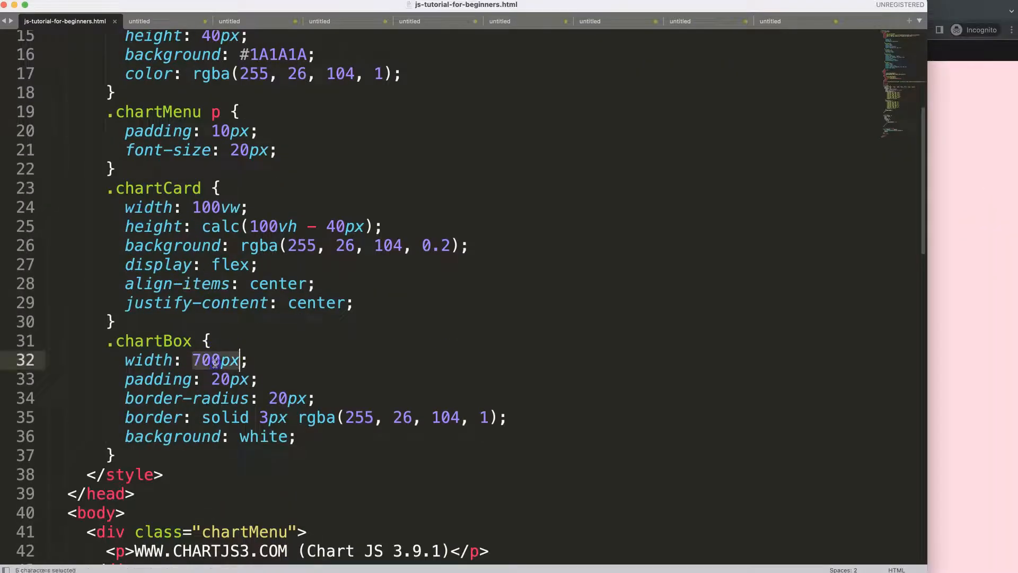
text(80%)
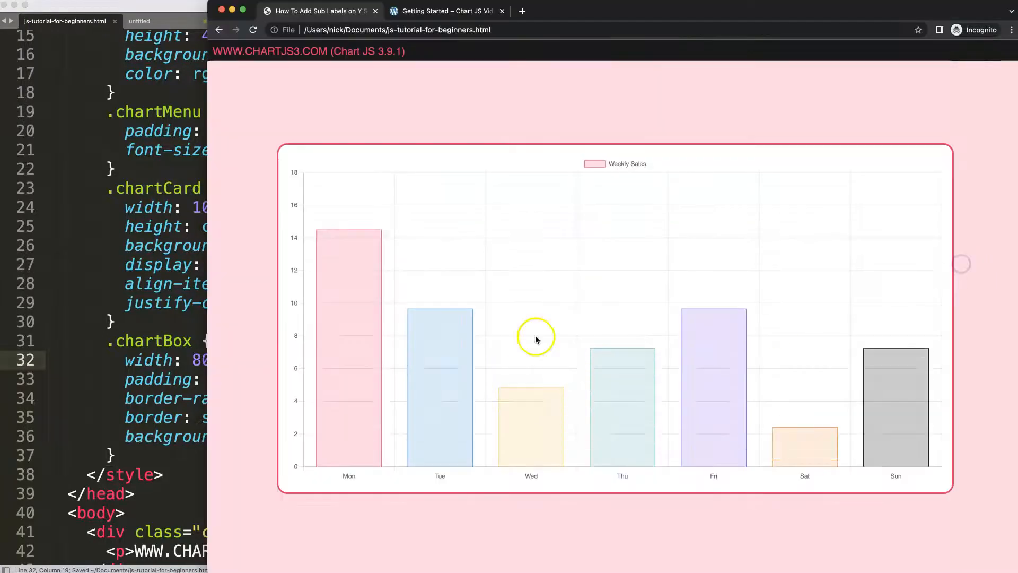
mouse_move(461, 419)
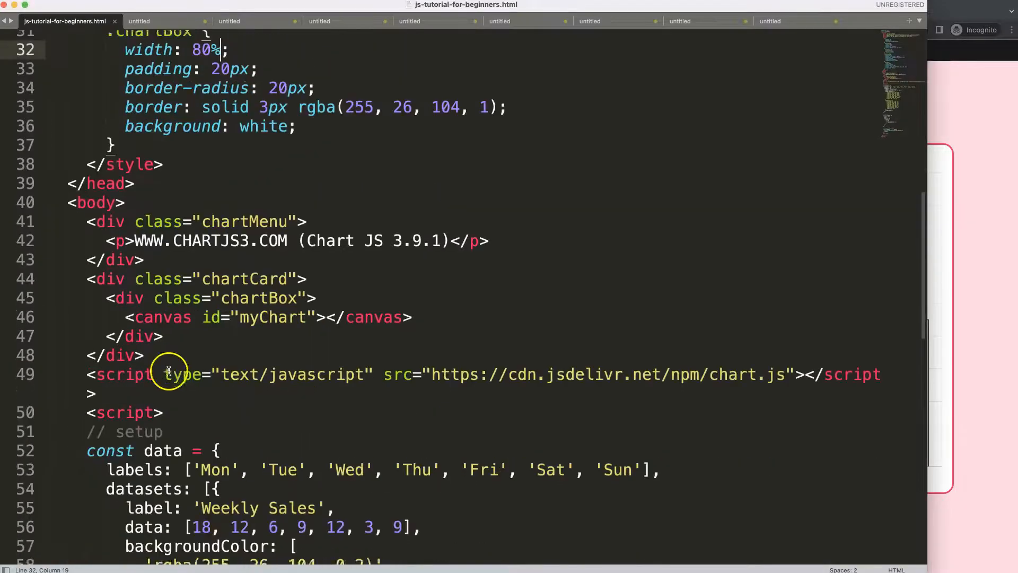
scroll(down, 3)
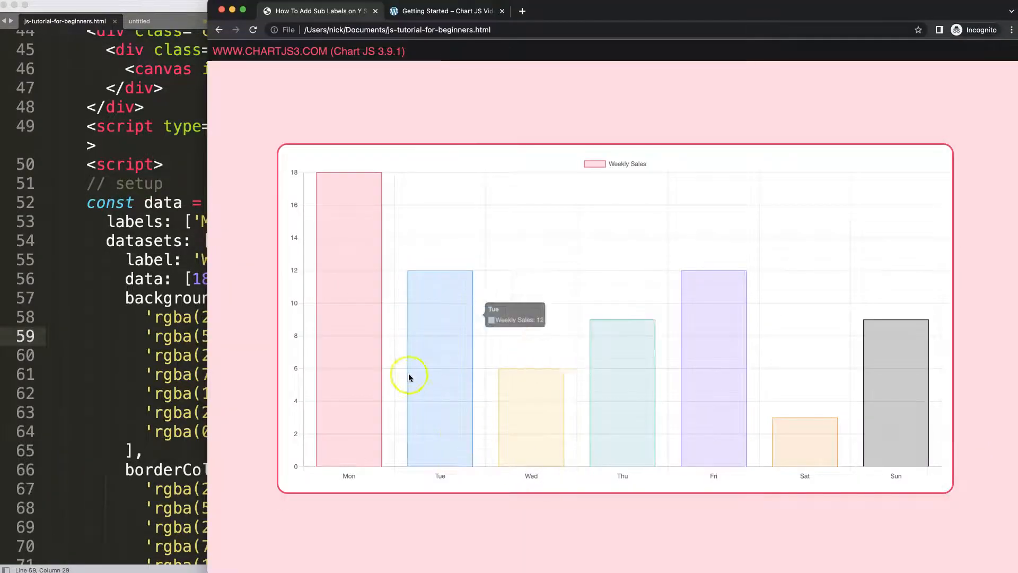
mouse_move(345, 471)
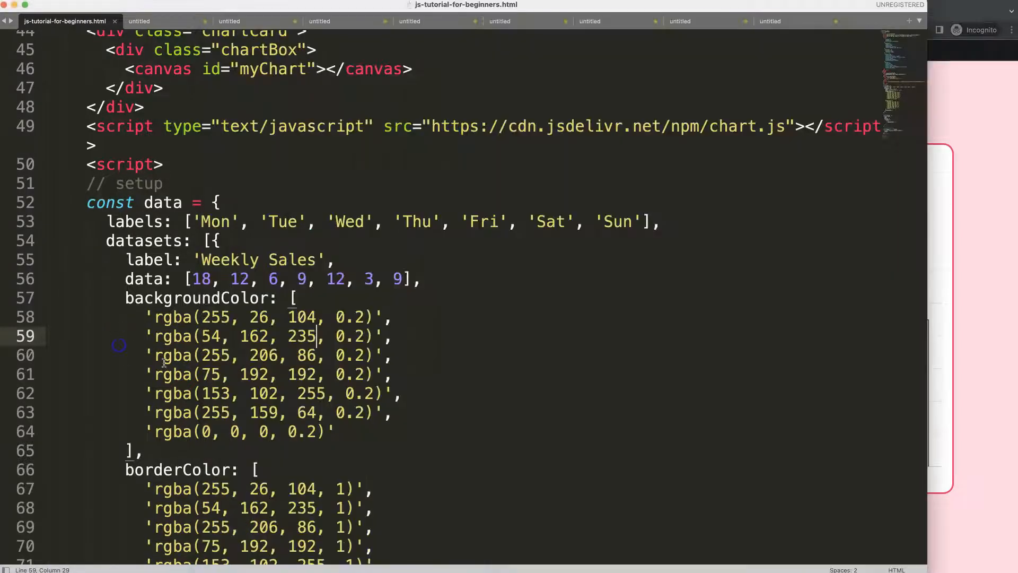
- Add indexAxis: 'y' to the chart options so the bars render horizontally
scroll(down, 3)
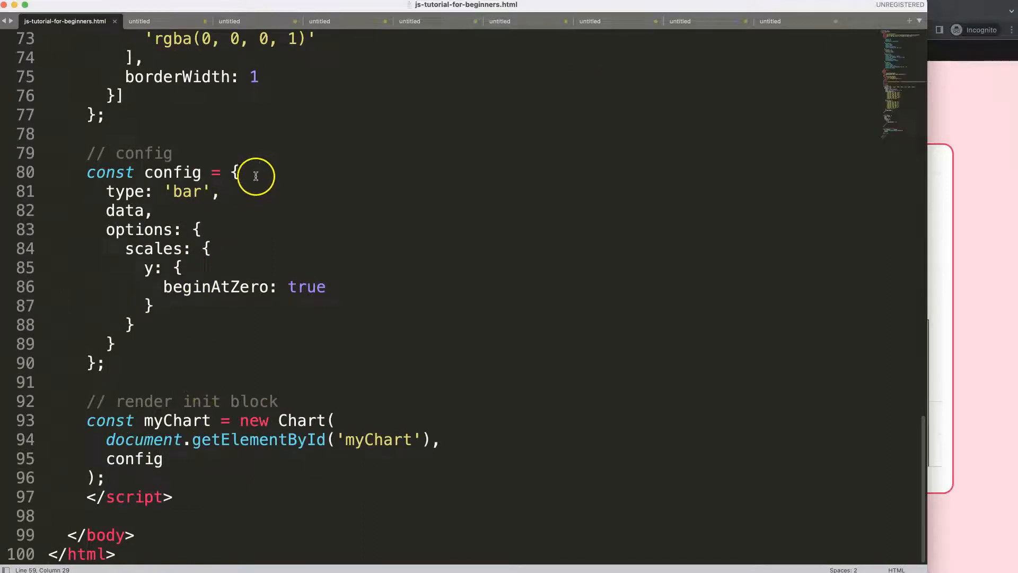
click(201, 229)
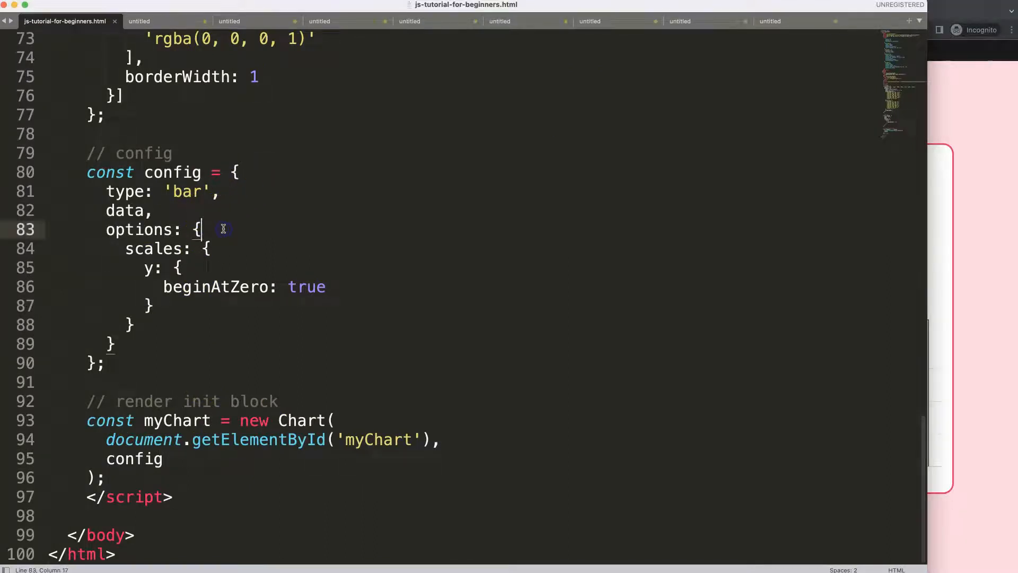
text(indexAxis)
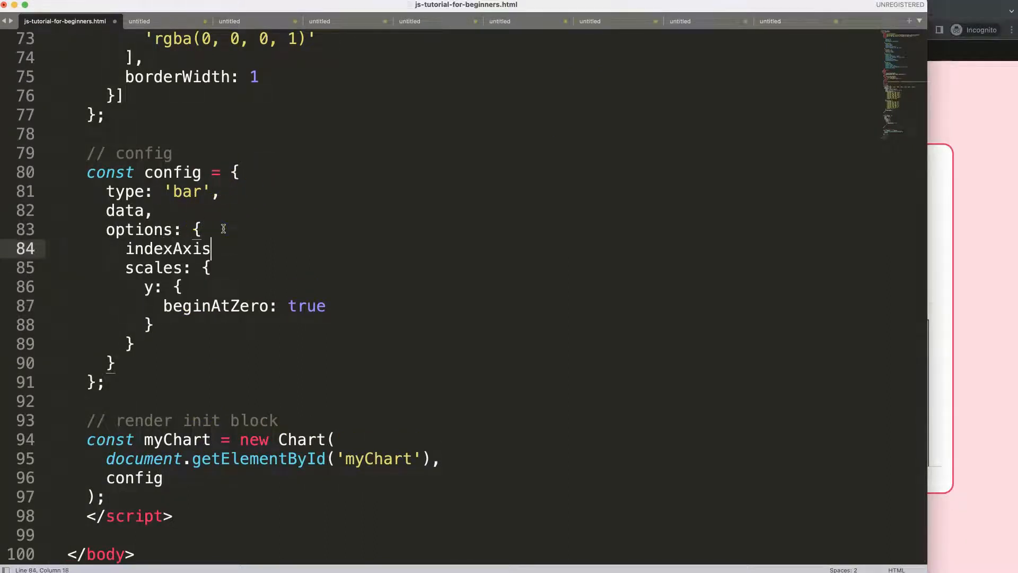
text(": ")
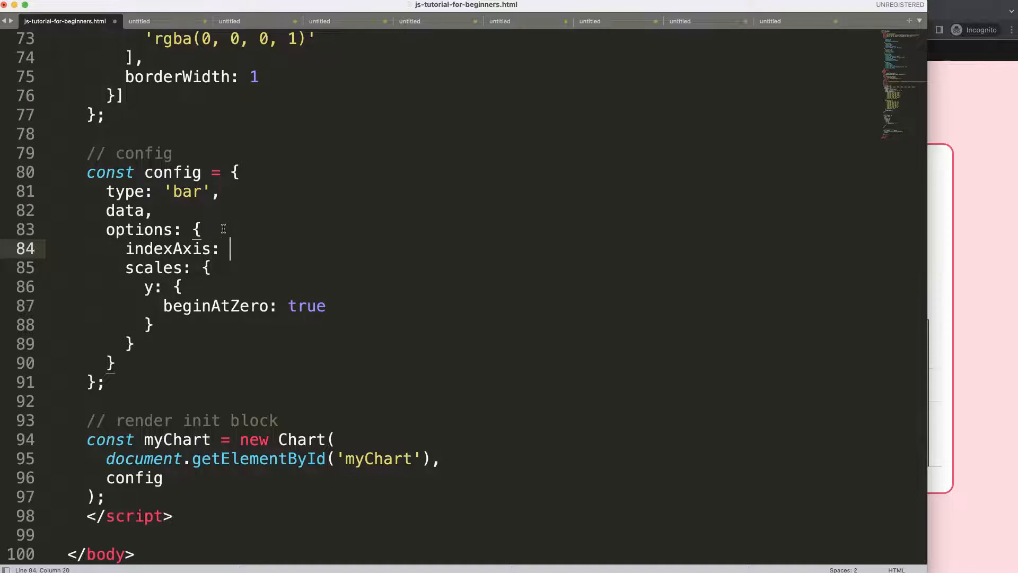
text('y',)
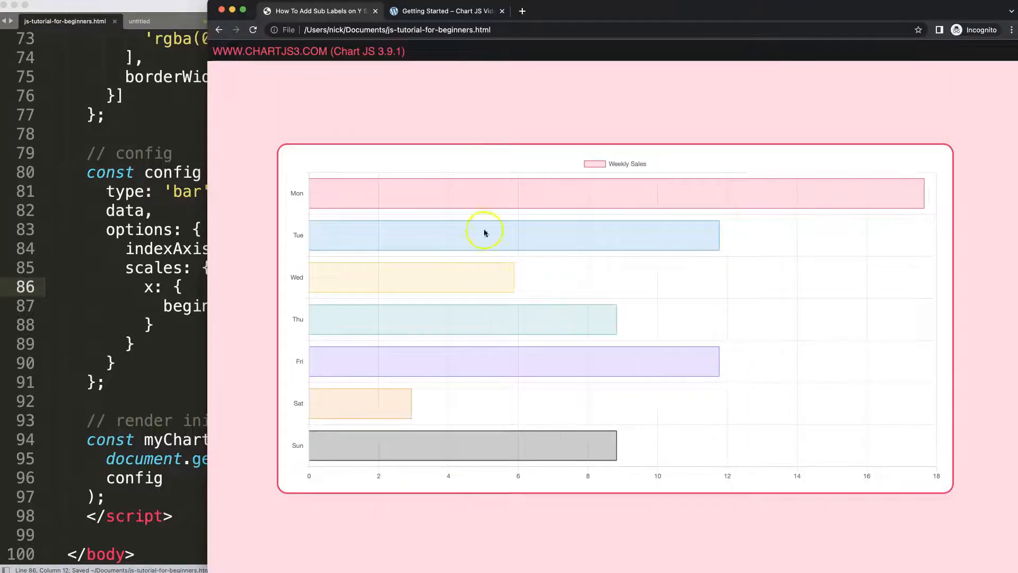
mouse_move(321, 220)
text(y:)
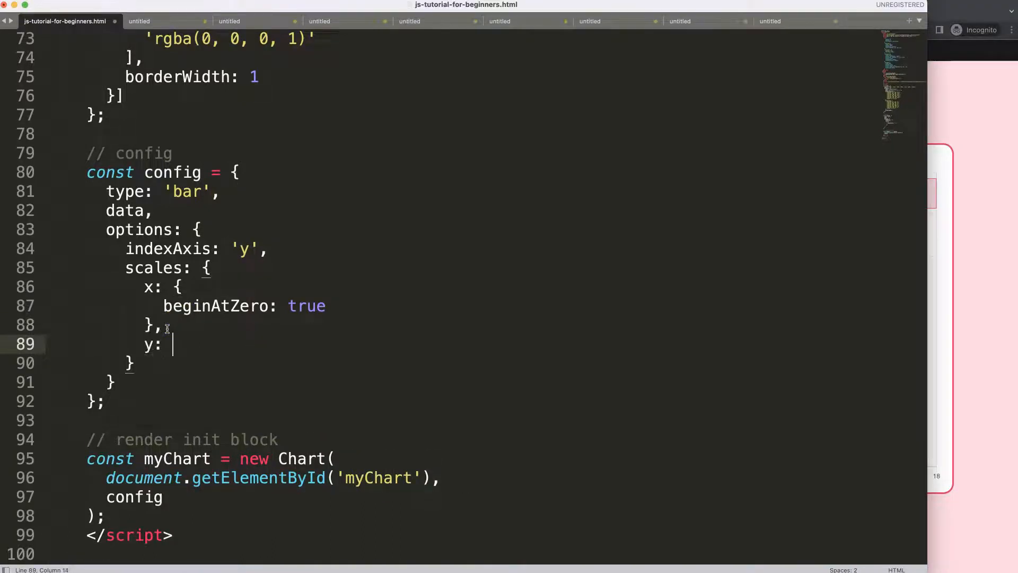
- Add a y scale with type: 'category' and comment out the weekday labels line in data
text({)
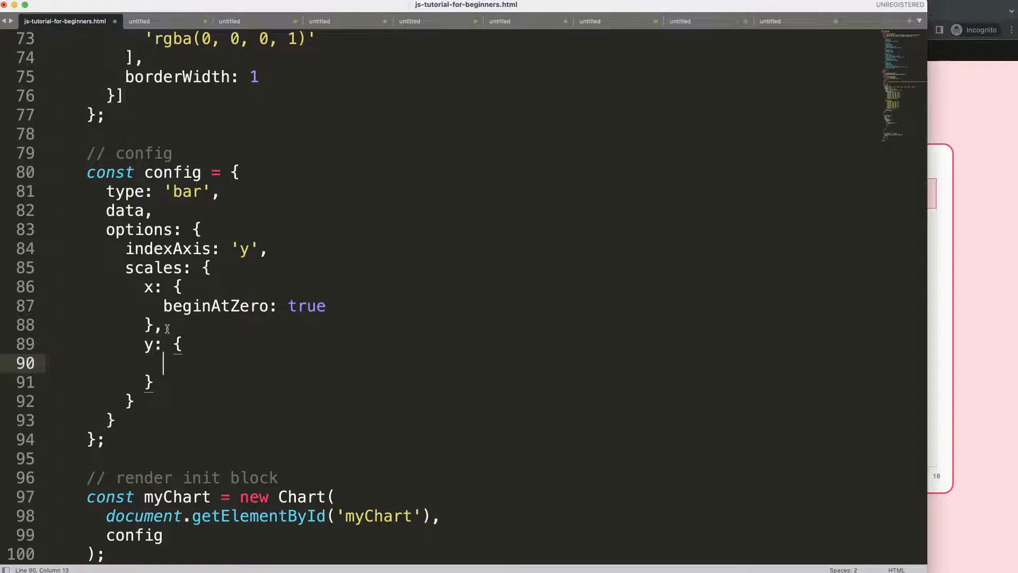
text(type: '')
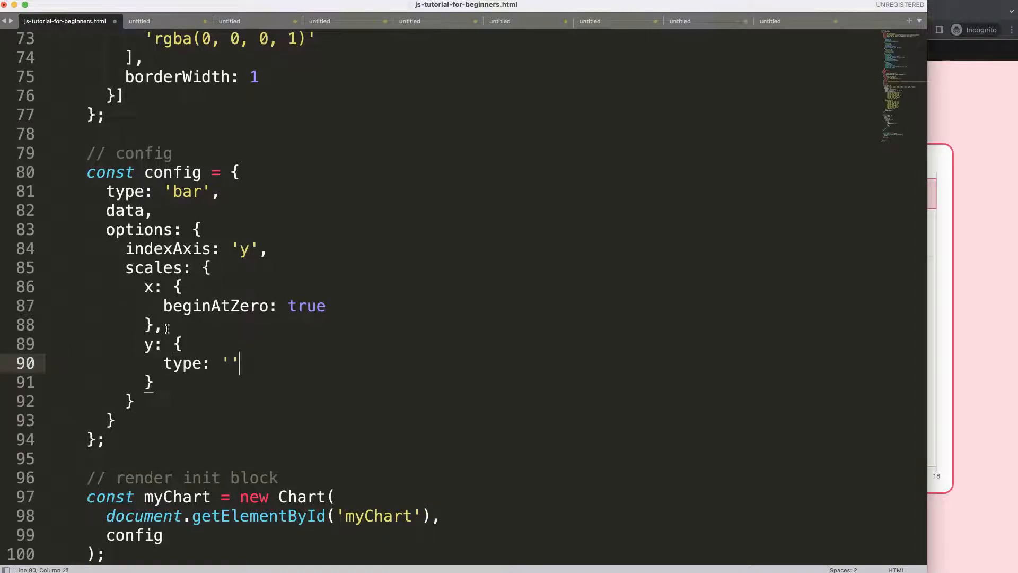
text(co)
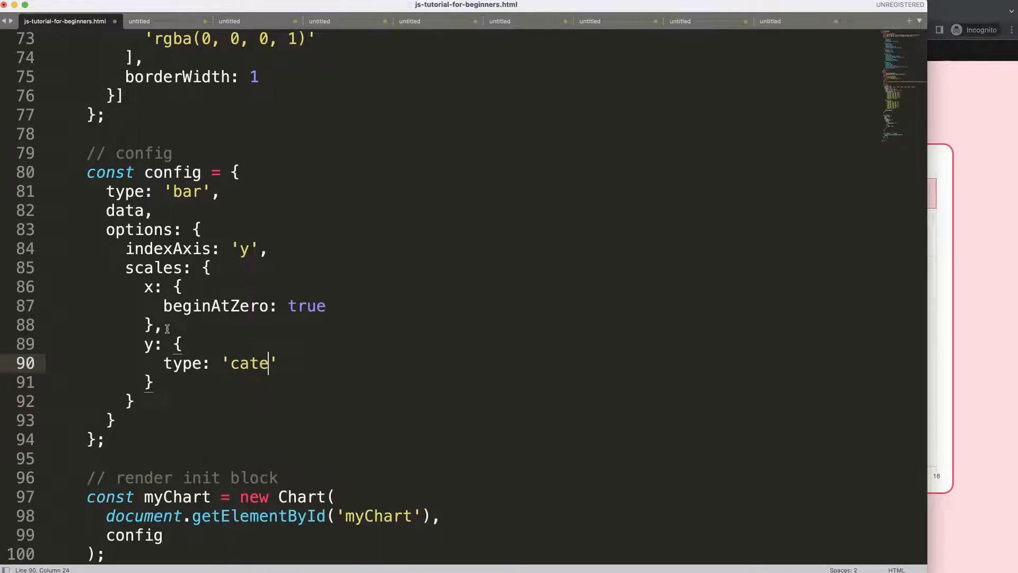
text(gory)
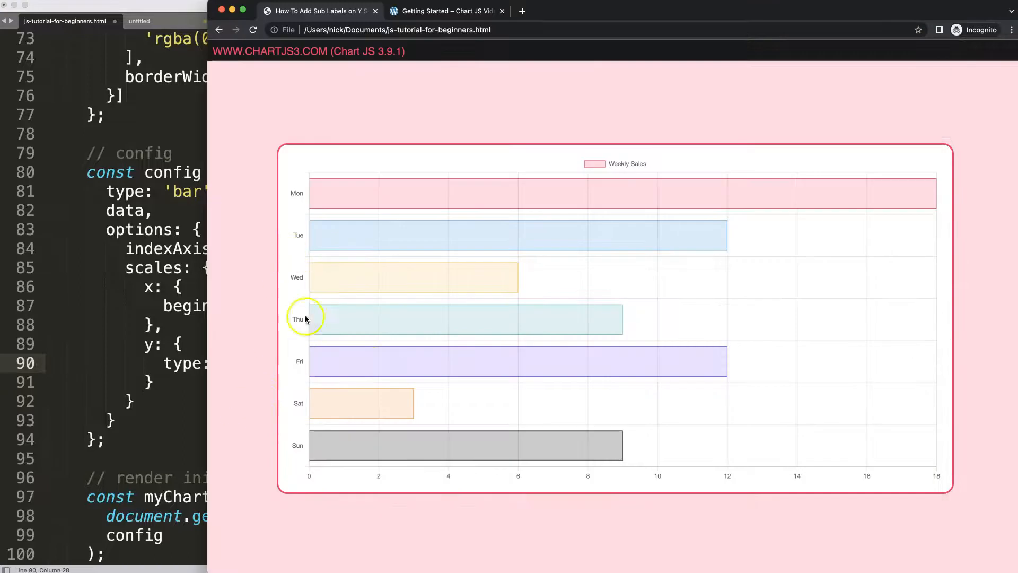
mouse_move(296, 233)
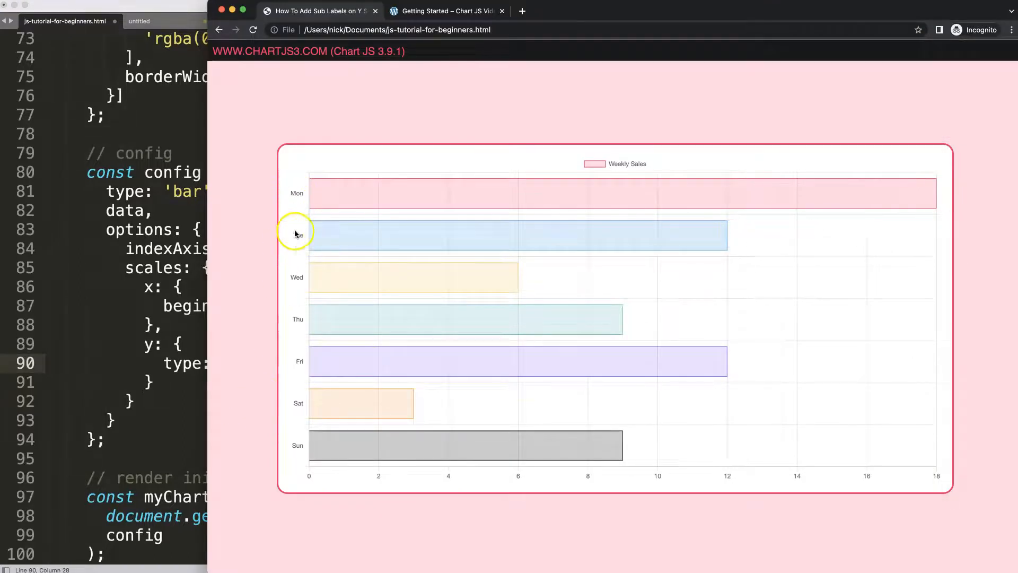
mouse_move(309, 429)
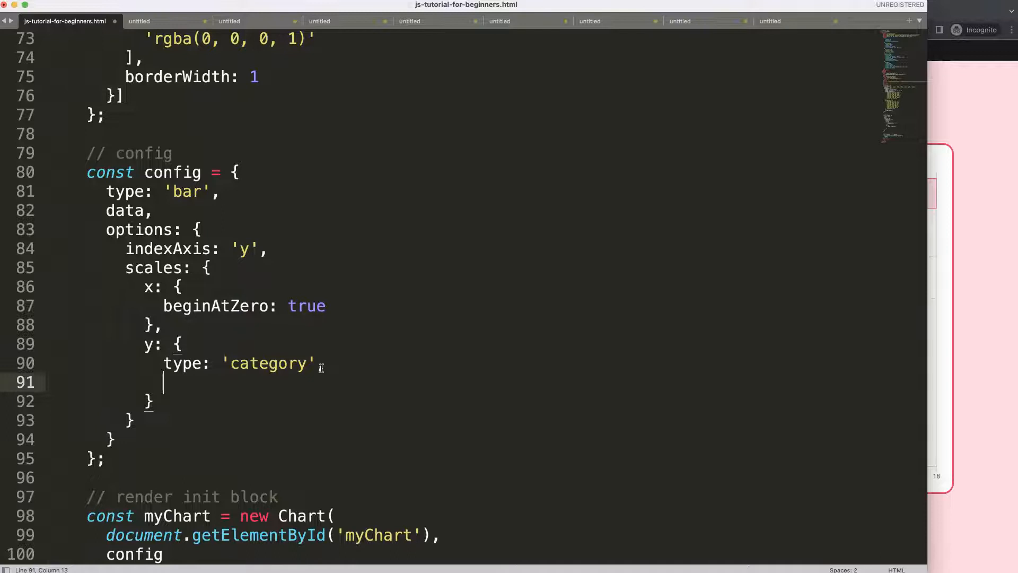
scroll(up, 3)
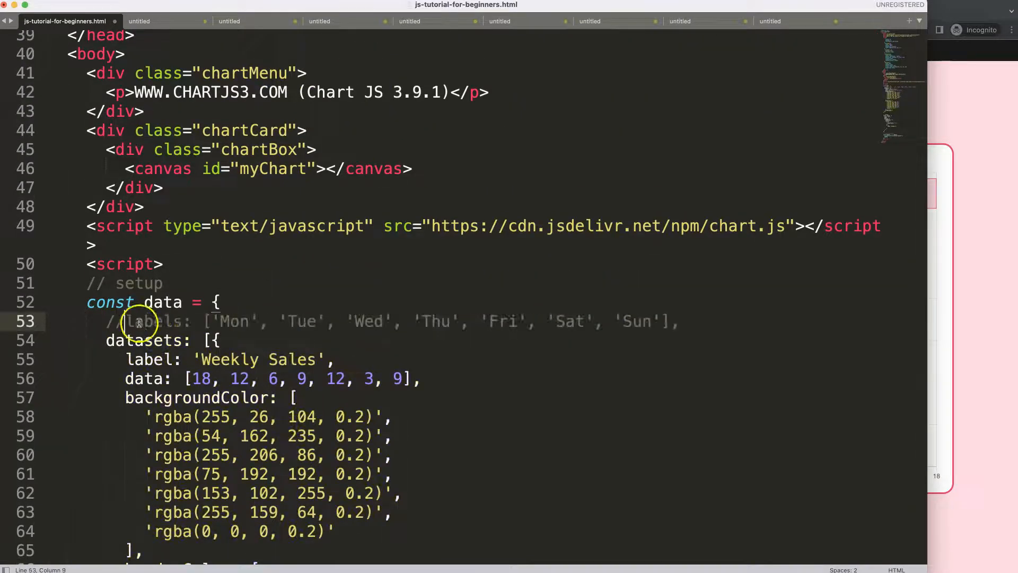
scroll(down, 3)
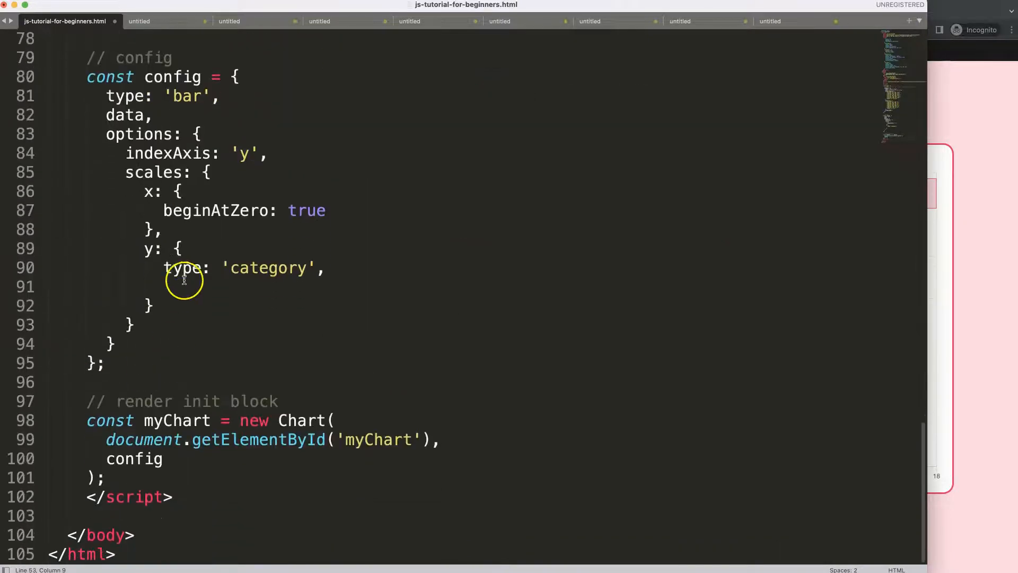
- Give the y scale labels: ['Shop 1' … 'Shop 6'] by duplicating and renumbering entries
click(177, 286)
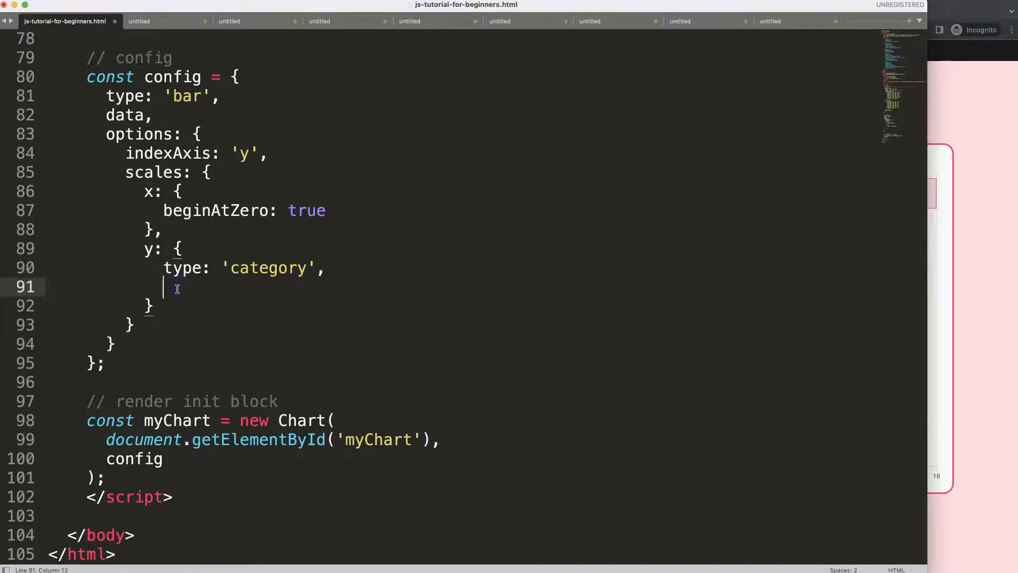
text(labels:)
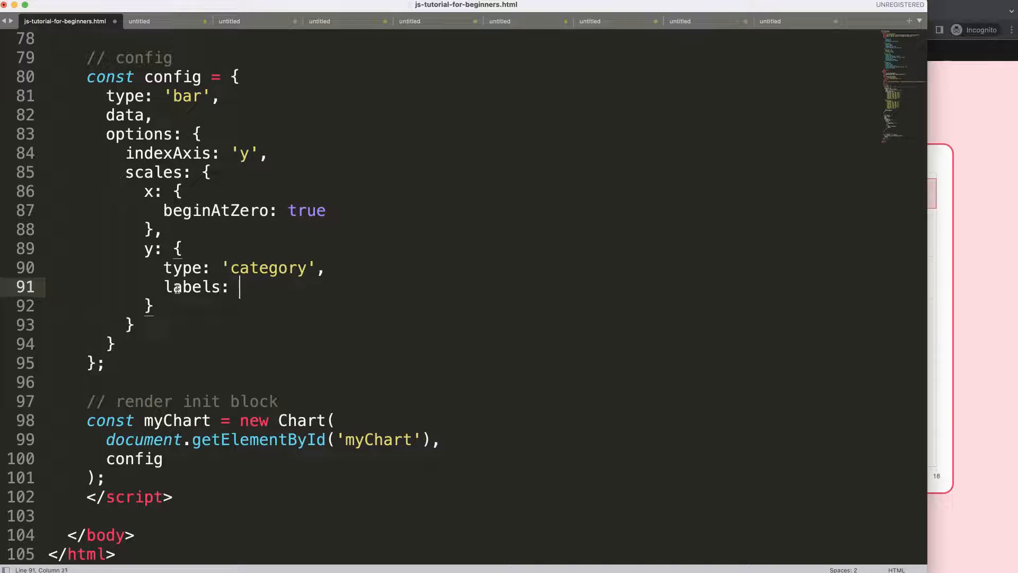
text([''])
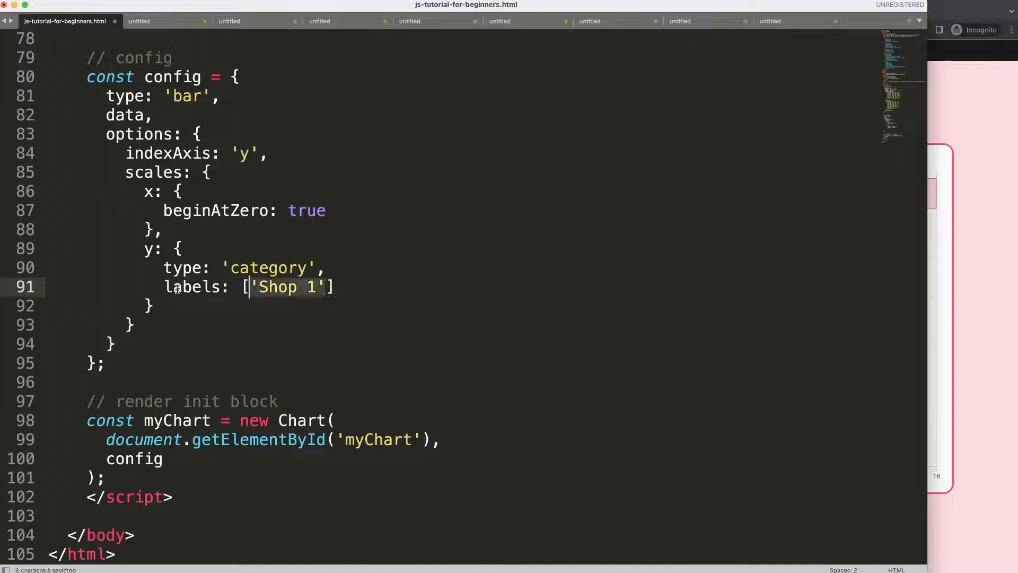
text(,)
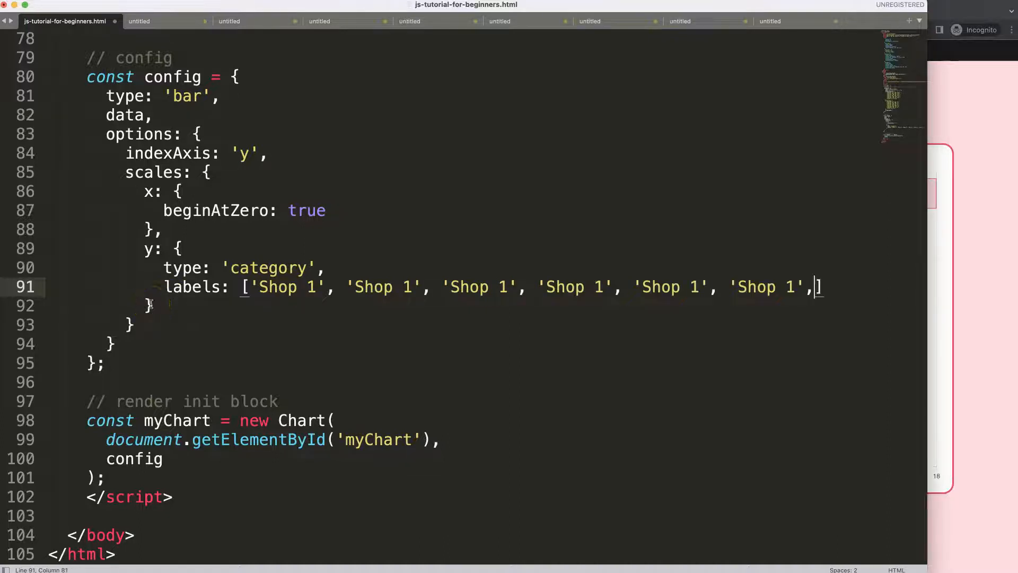
mouse_move(200, 326)
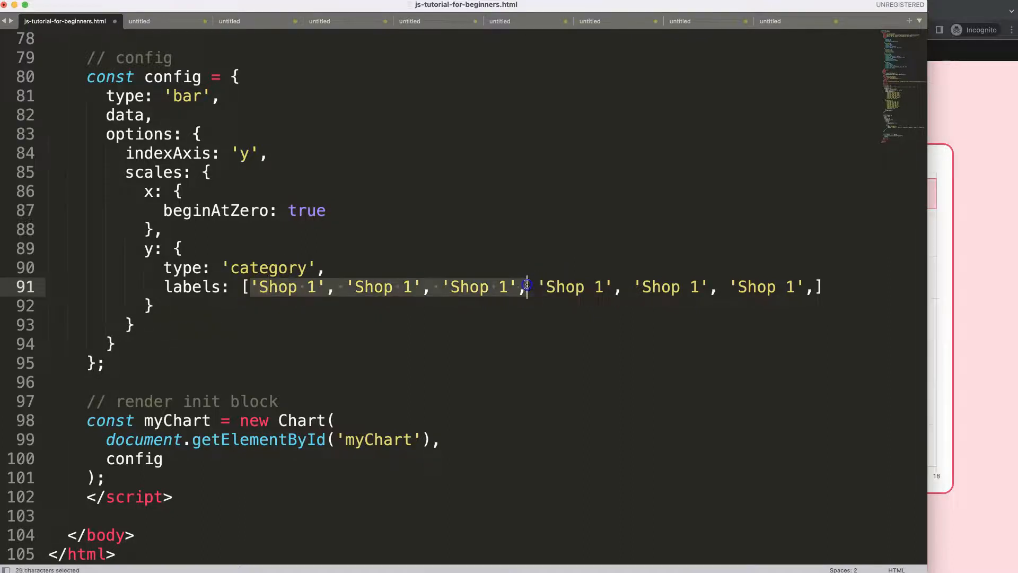
text(2)
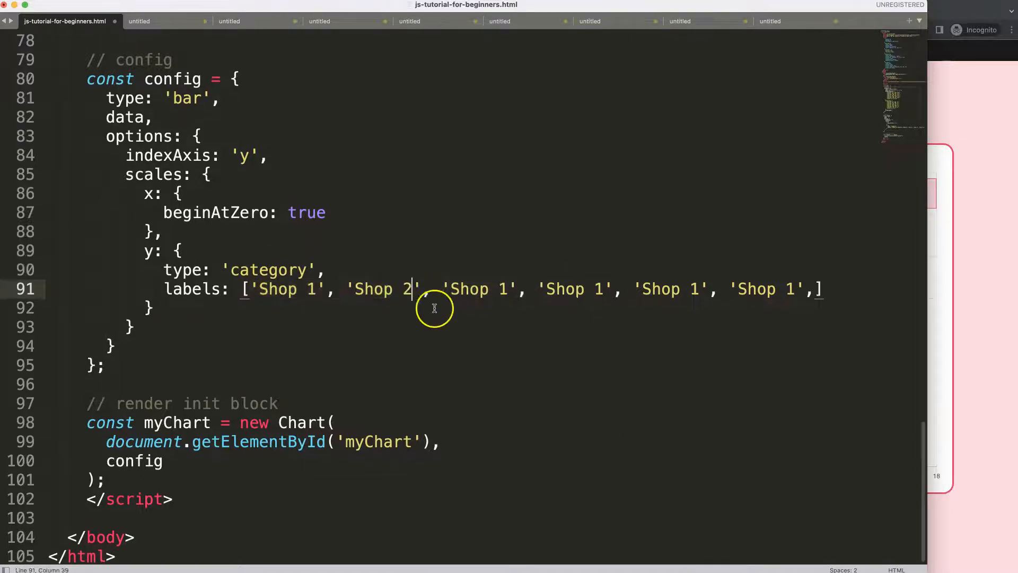
text(3)
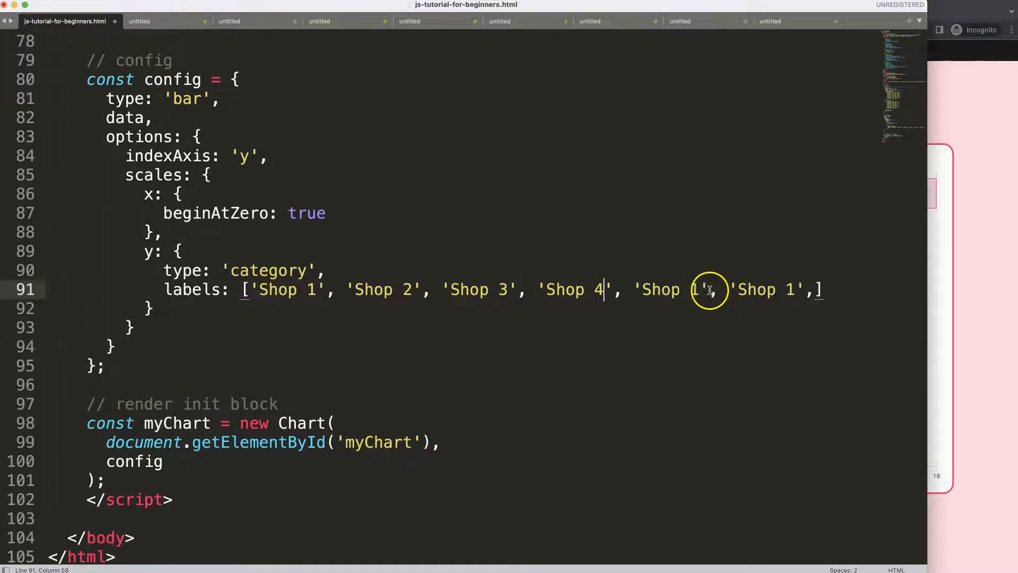
text(5)
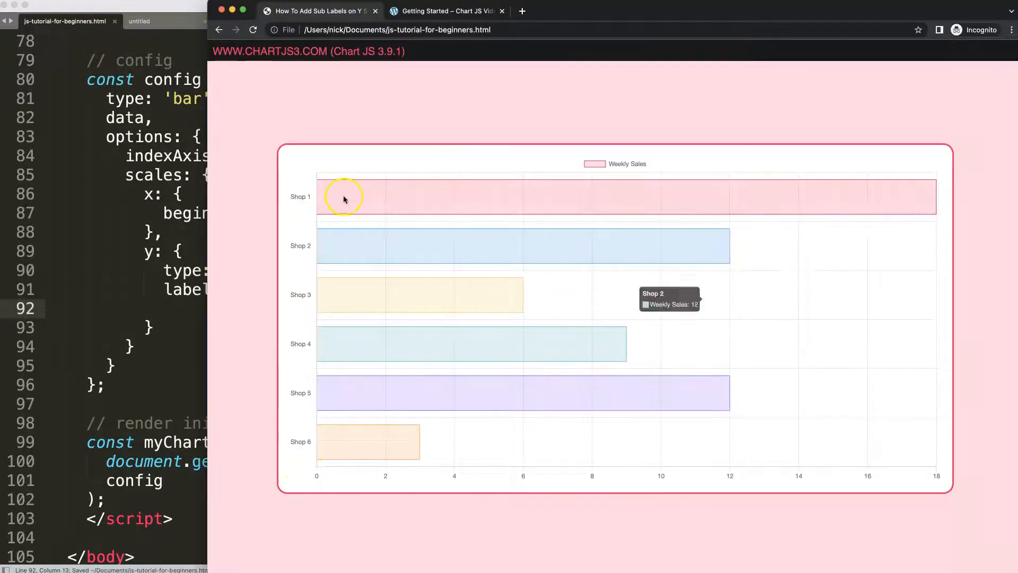
mouse_move(315, 477)
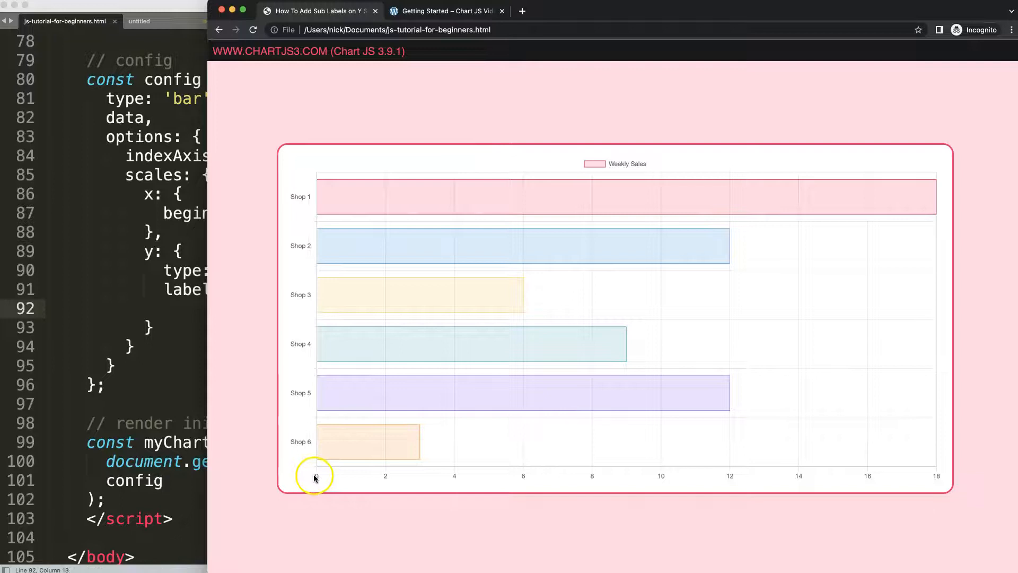
mouse_move(322, 181)
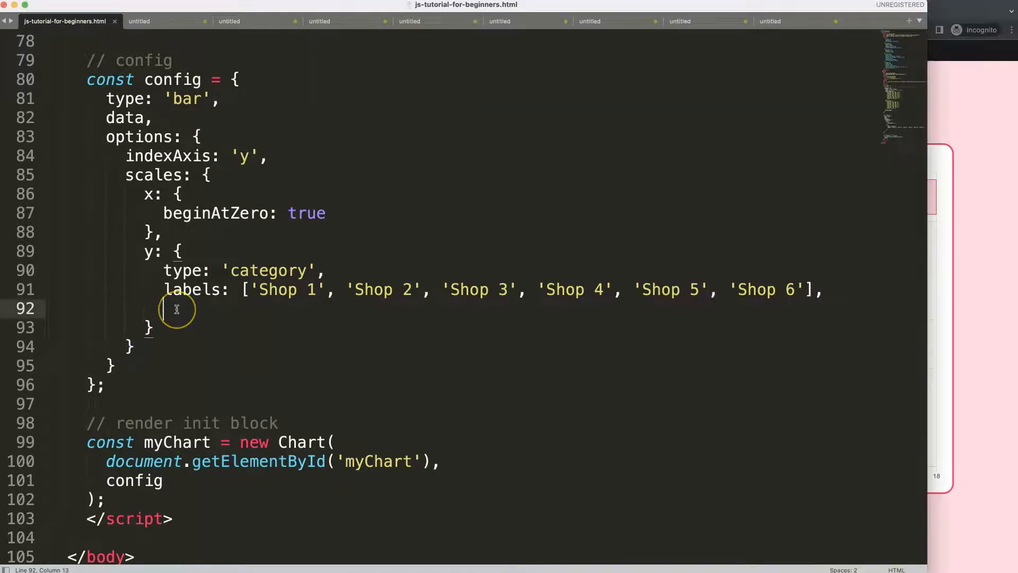
- Add a y2 scale after y with its own labels array of Branch names
key(Backspace)
text(,)
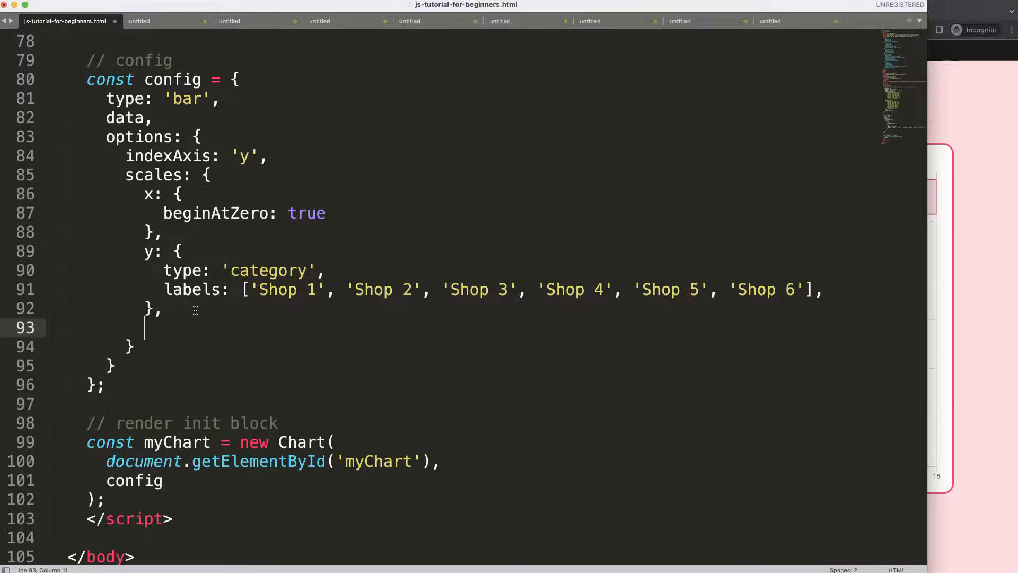
text(y)
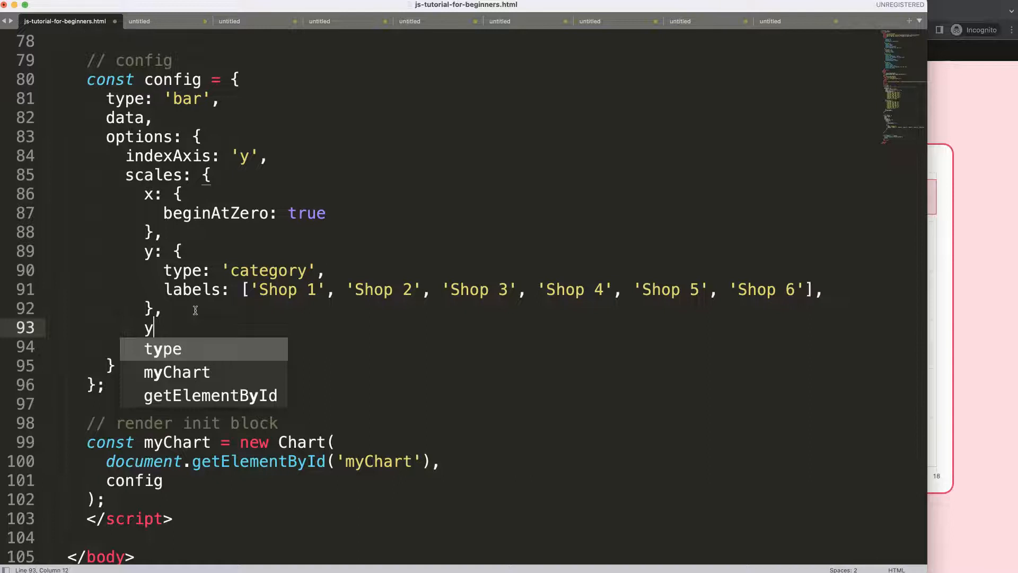
text(2)
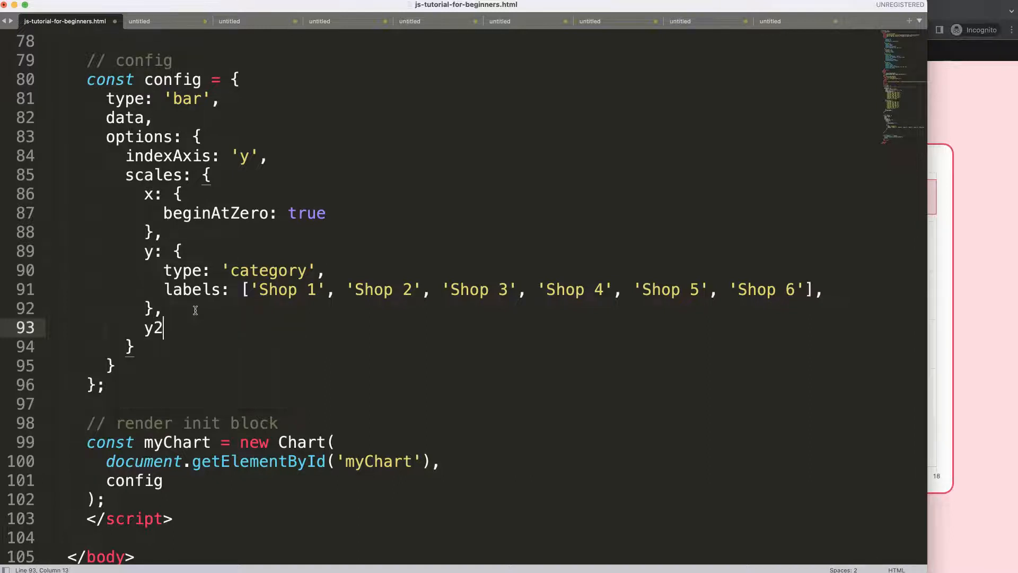
text(: {)
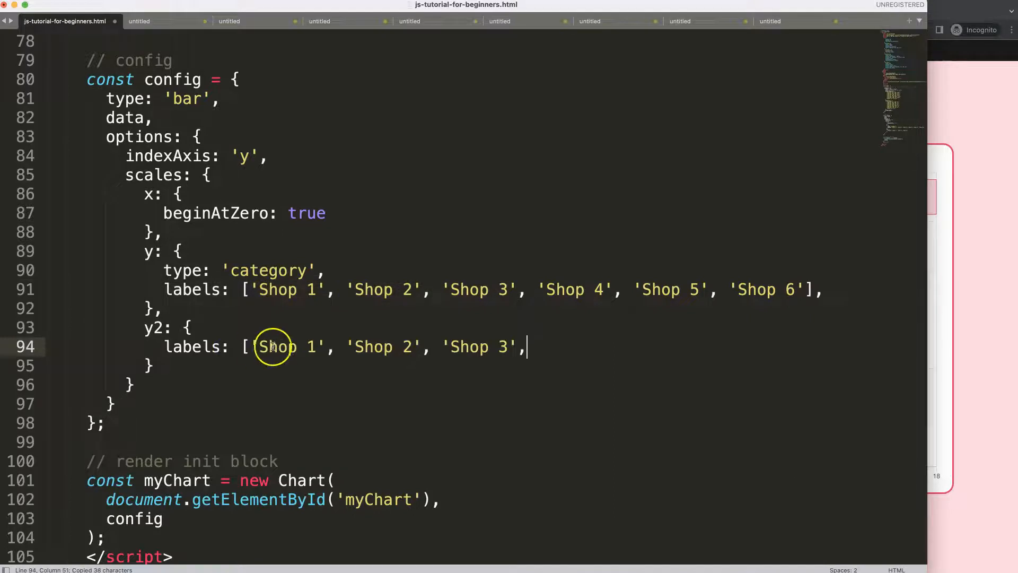
text(Branch)
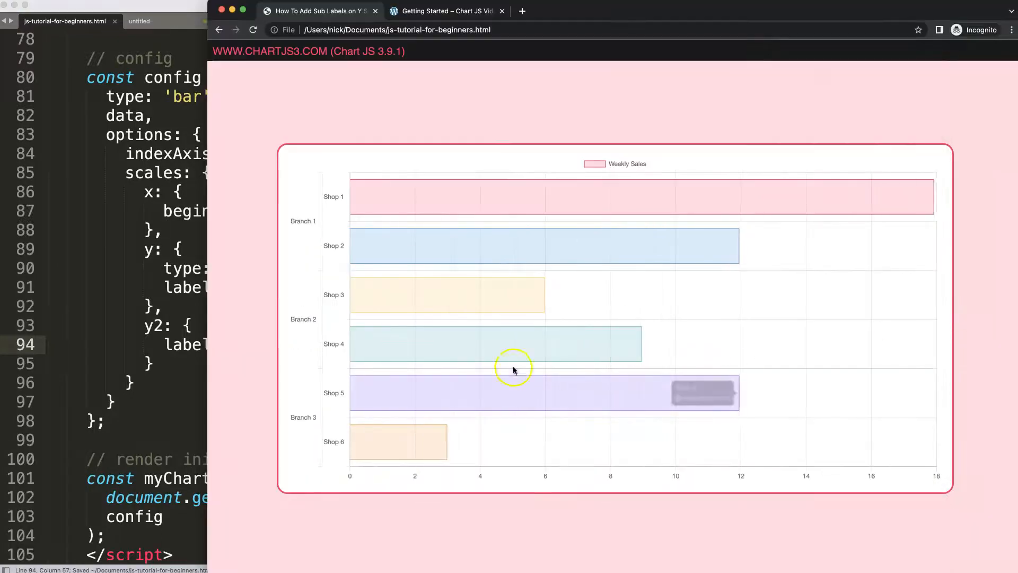
mouse_move(318, 455)
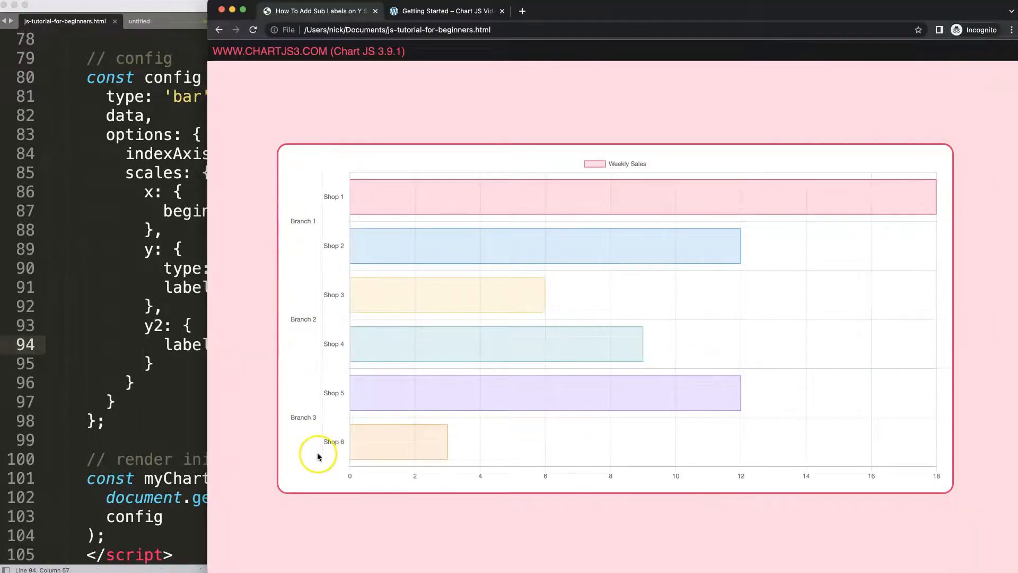
mouse_move(326, 204)
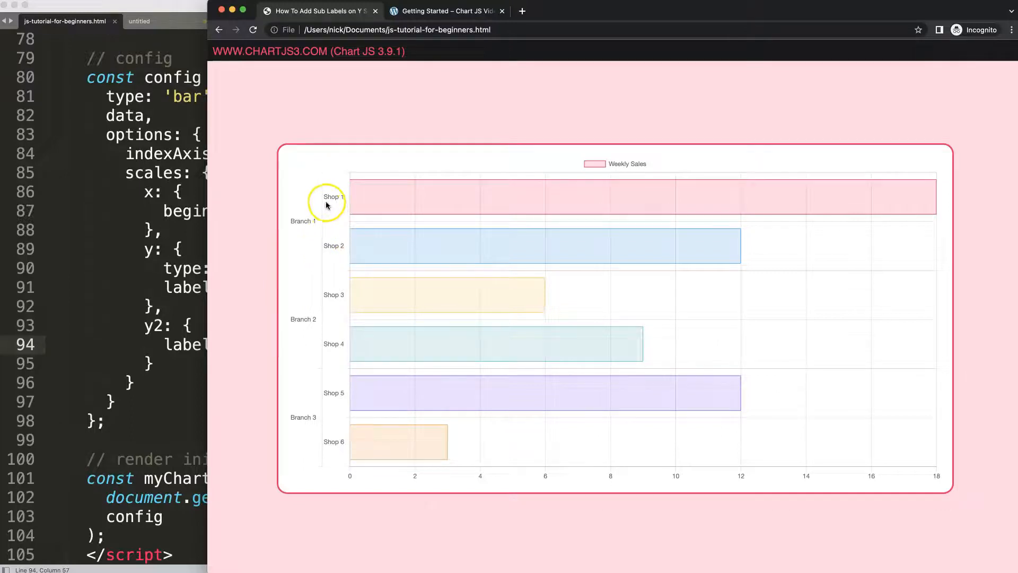
mouse_move(293, 221)
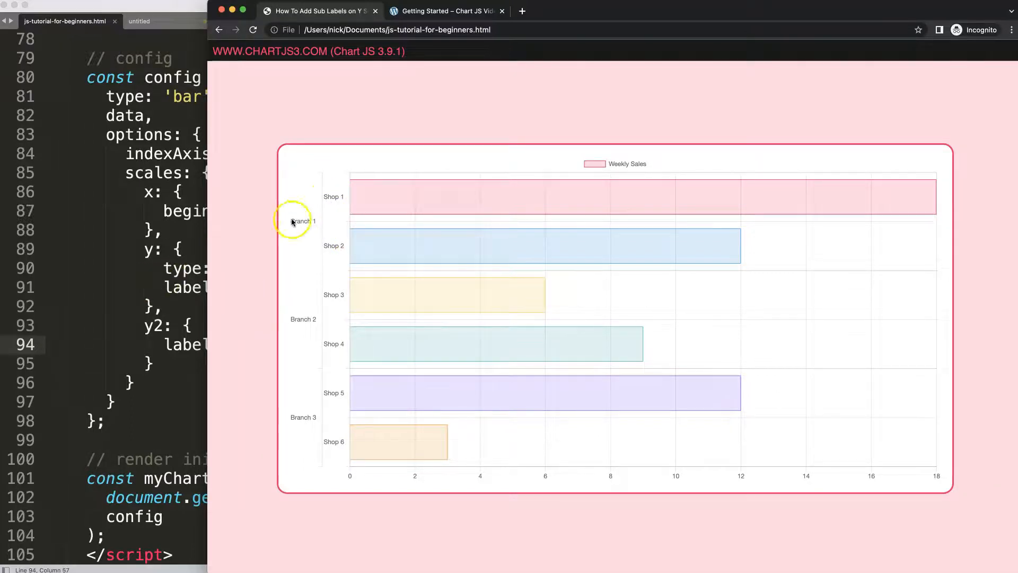
mouse_move(298, 368)
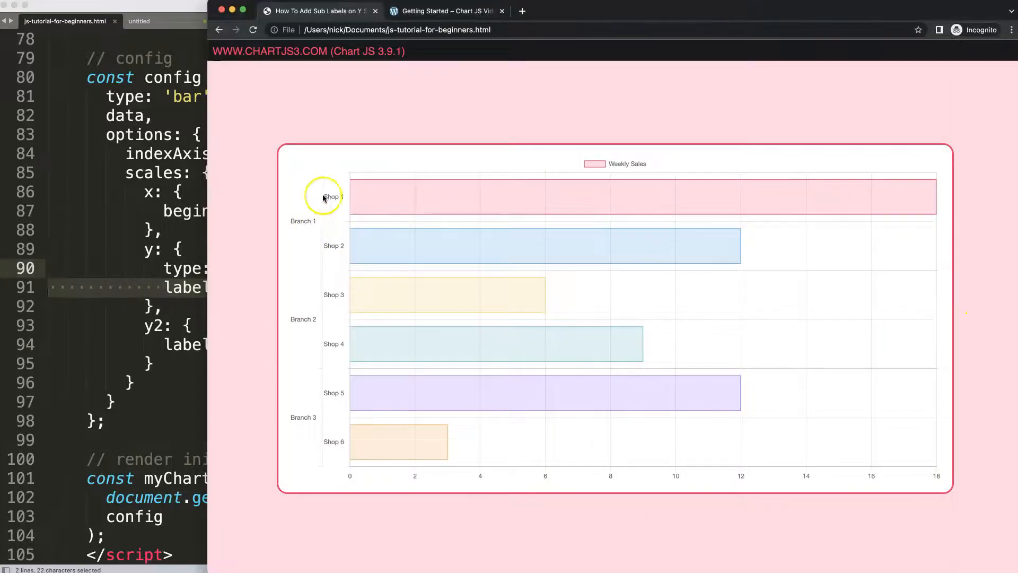
mouse_move(343, 421)
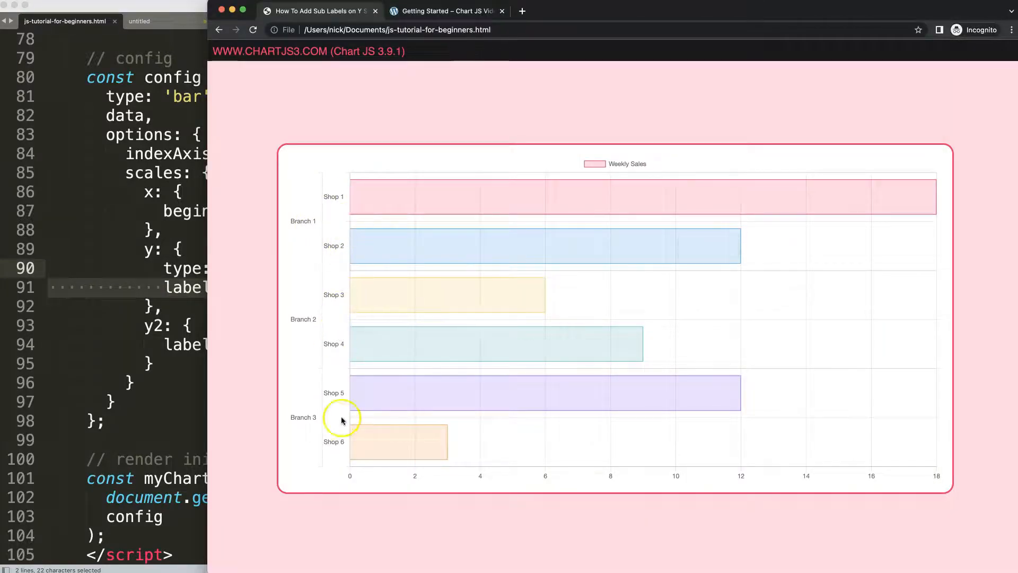
mouse_move(331, 386)
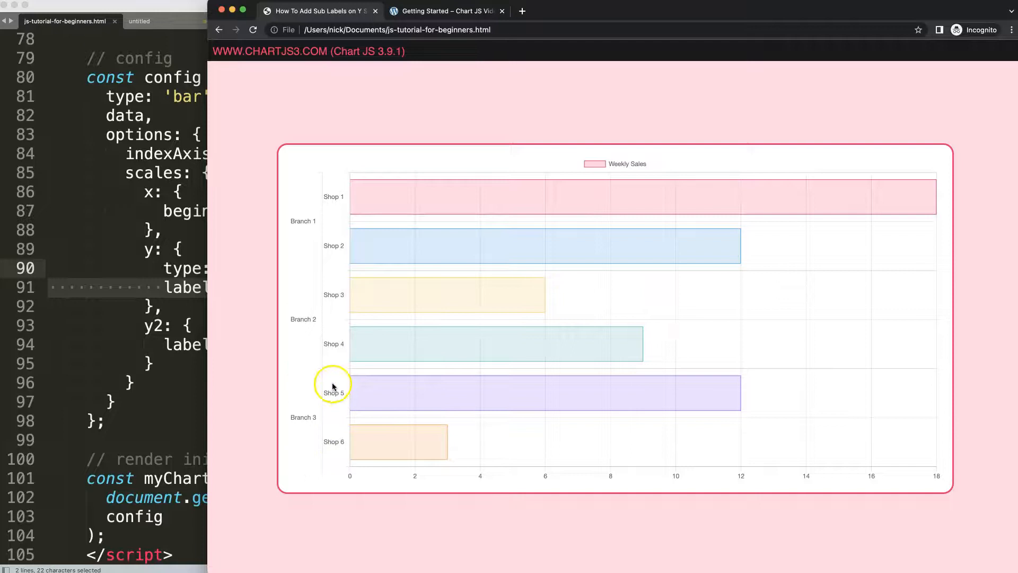
mouse_move(372, 201)
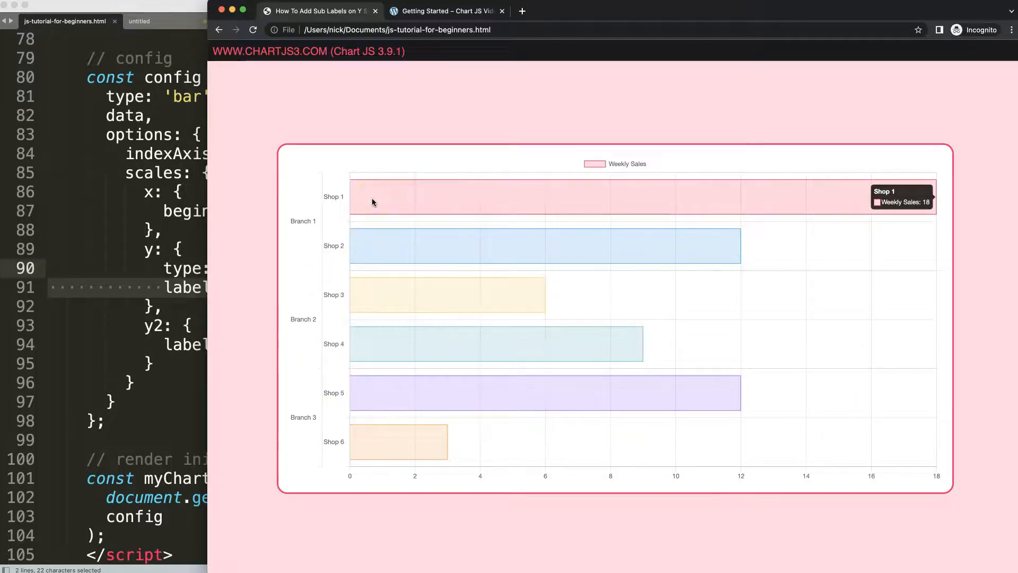
mouse_move(317, 217)
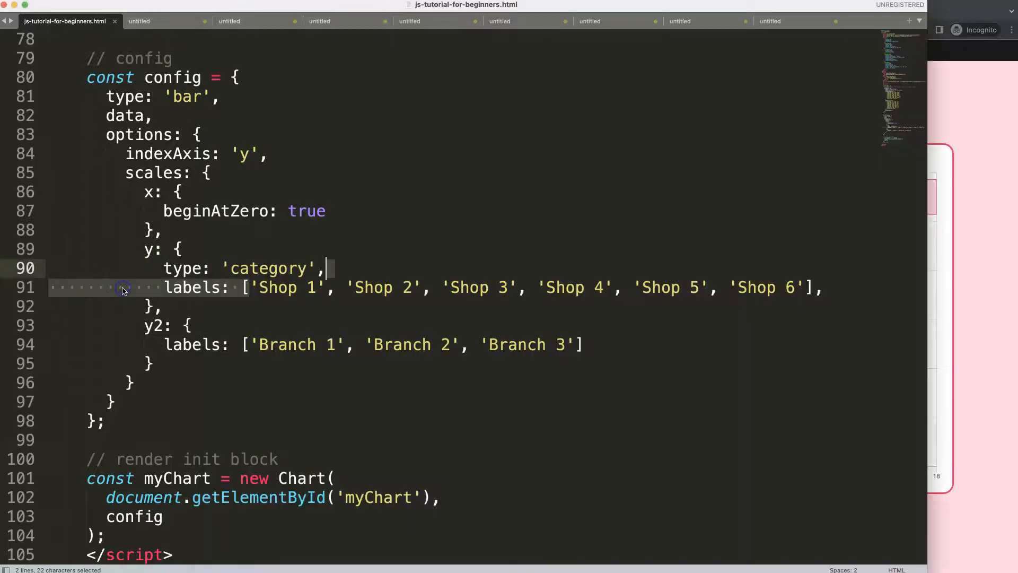
mouse_move(181, 340)
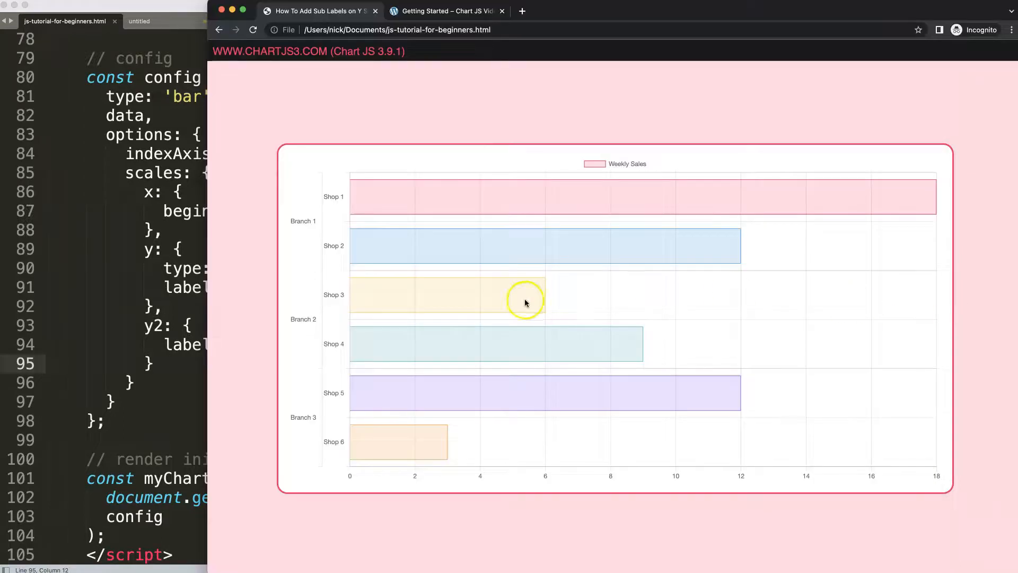
mouse_move(383, 453)
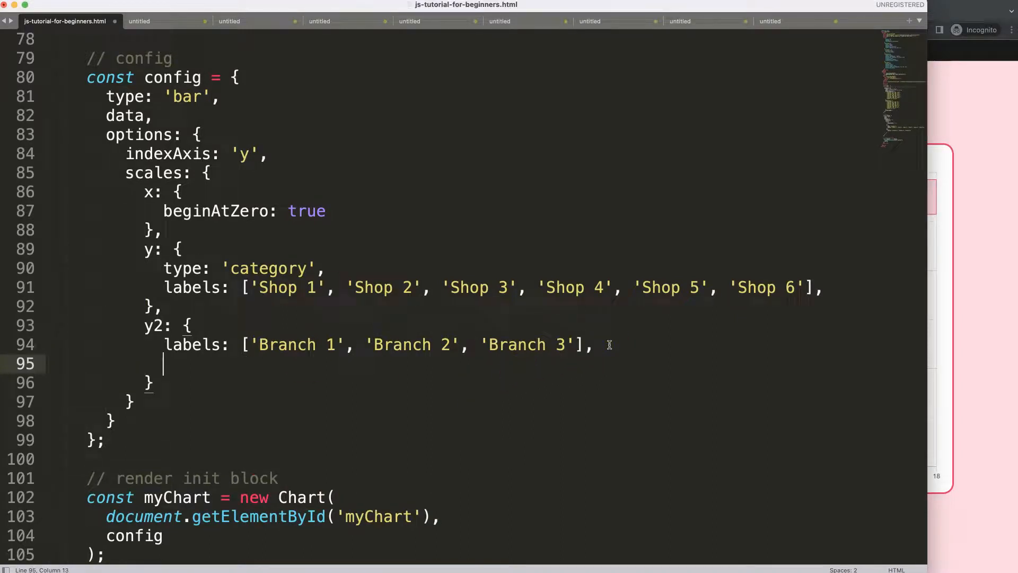
- Add grid: { drawOnChartArea: false } to the y2 scale
text(grid: {})
text(dra)
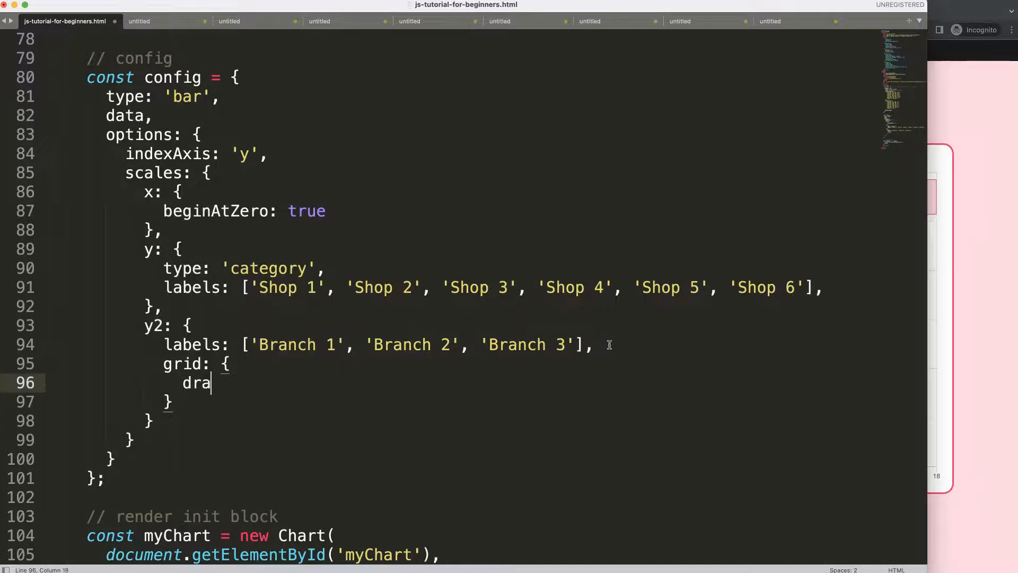
text(wOnChart)
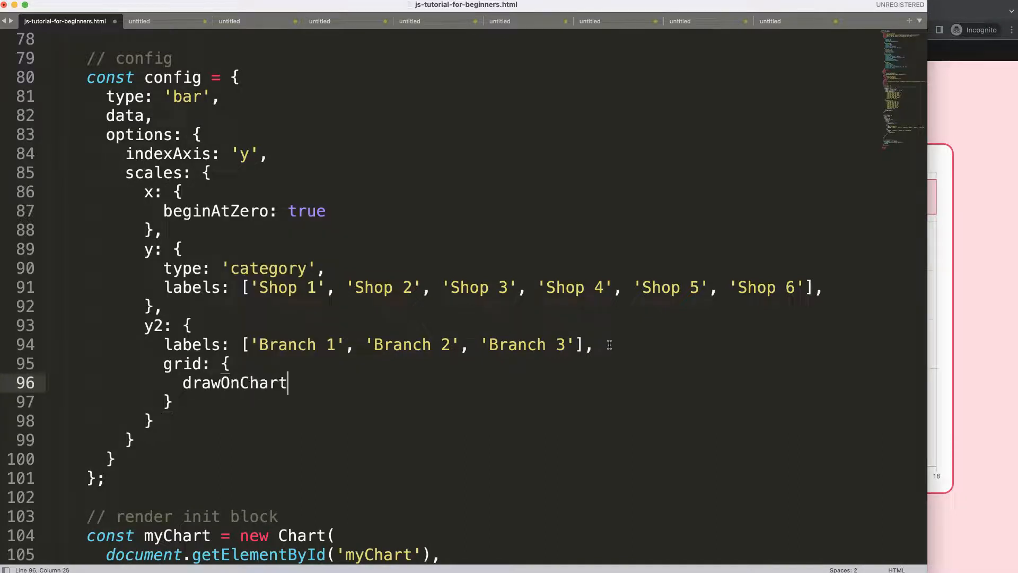
text(Area: fa)
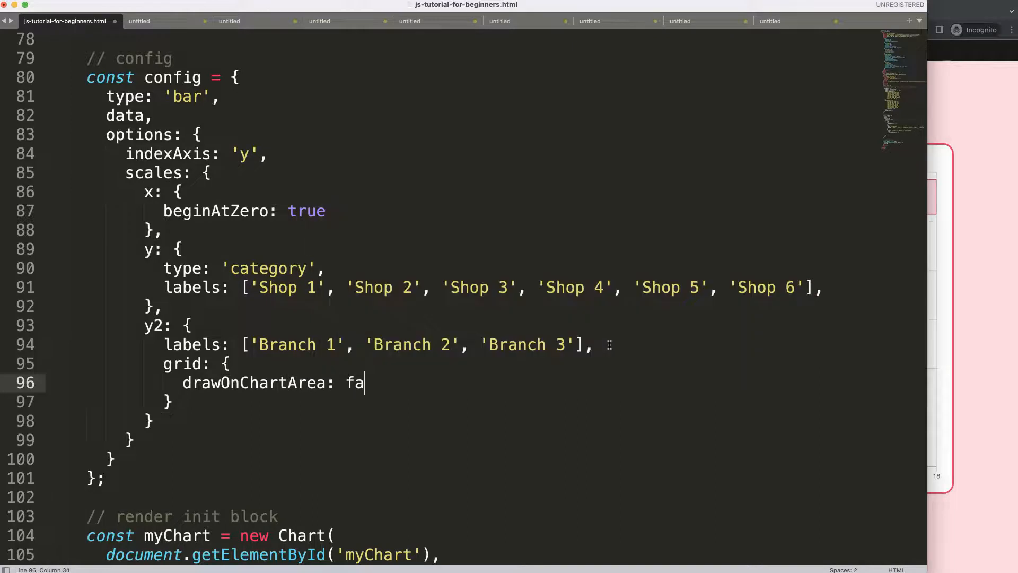
text(lse)
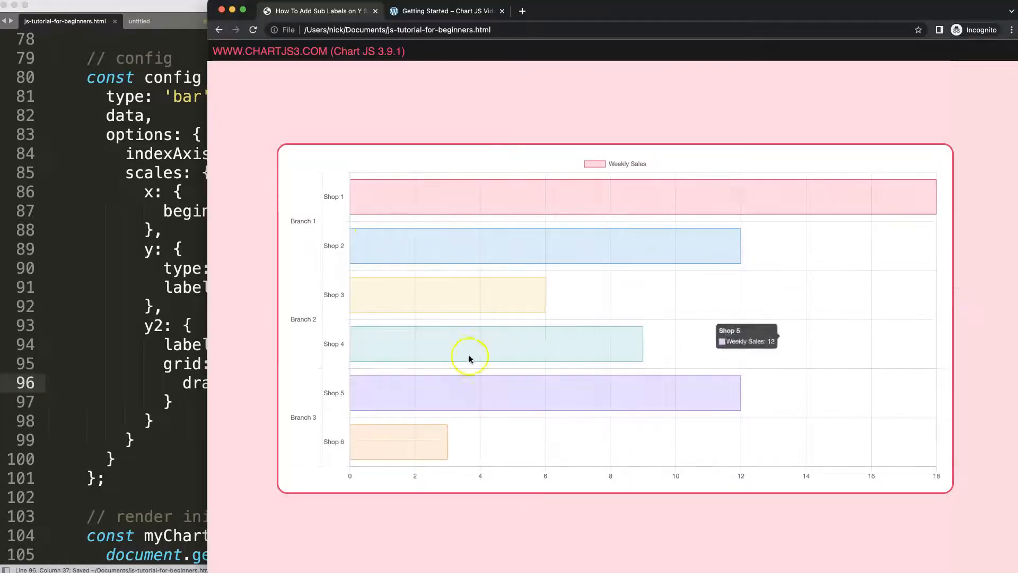
mouse_move(425, 383)
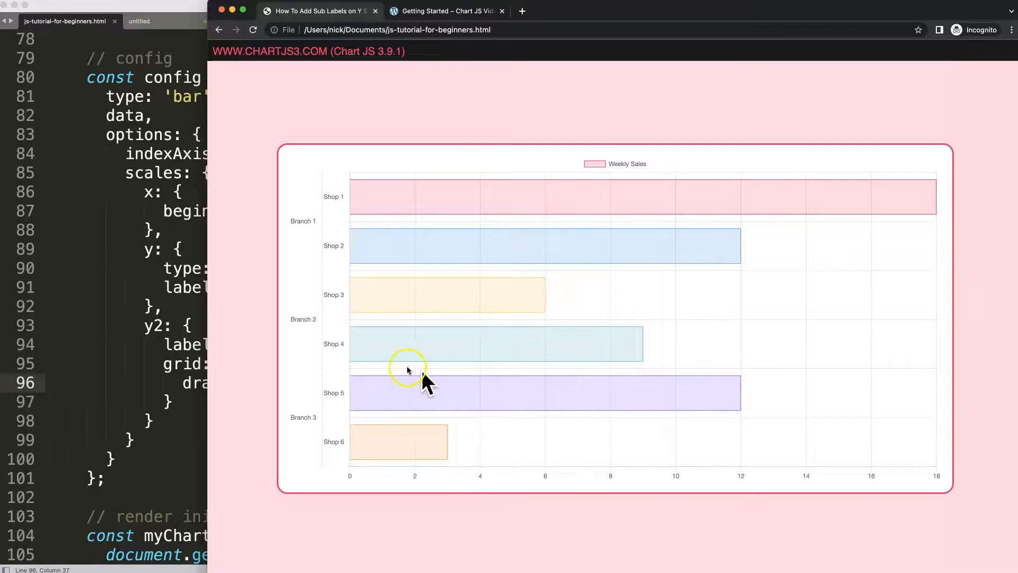
mouse_move(380, 279)
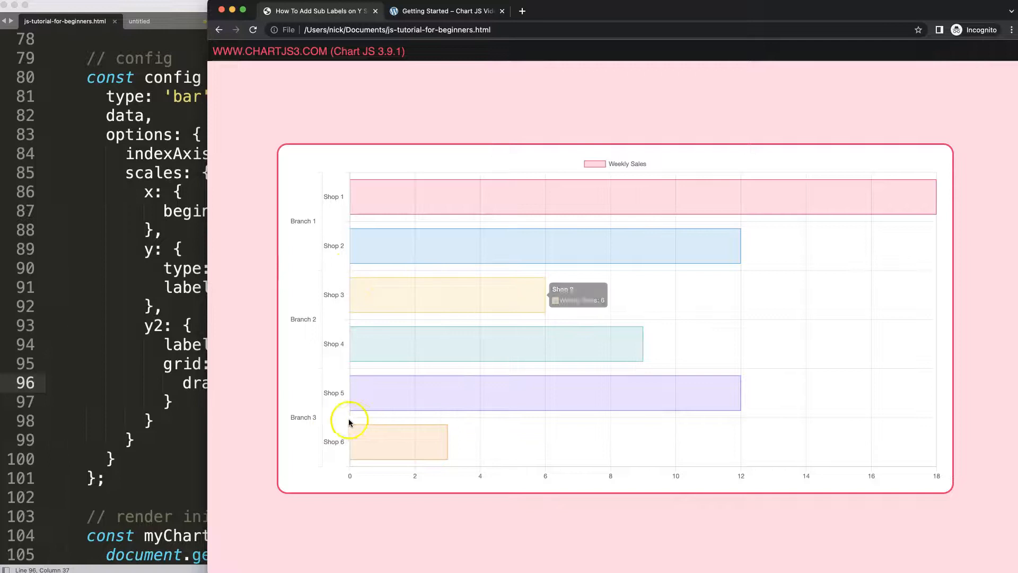
mouse_move(423, 338)
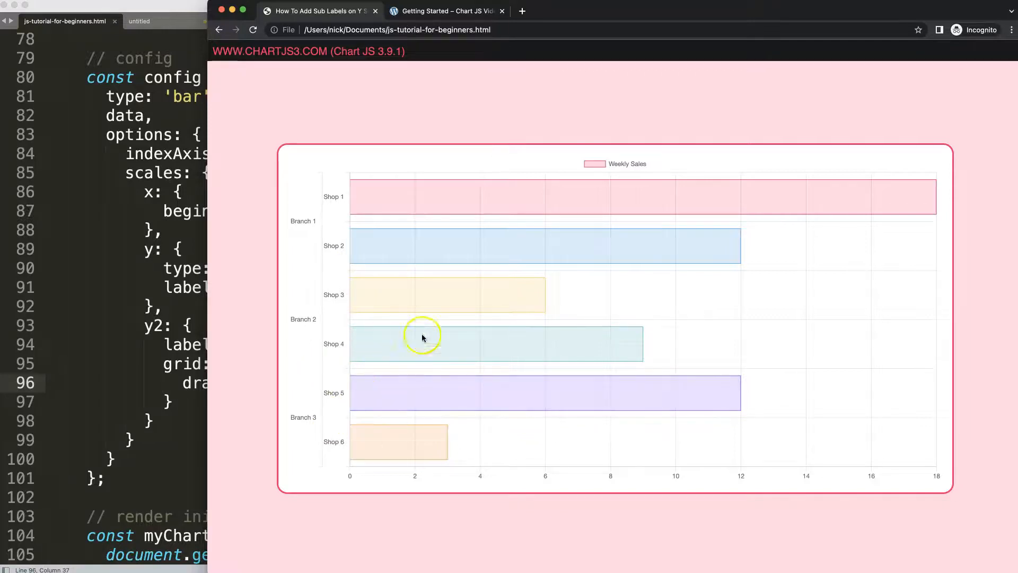
mouse_move(387, 279)
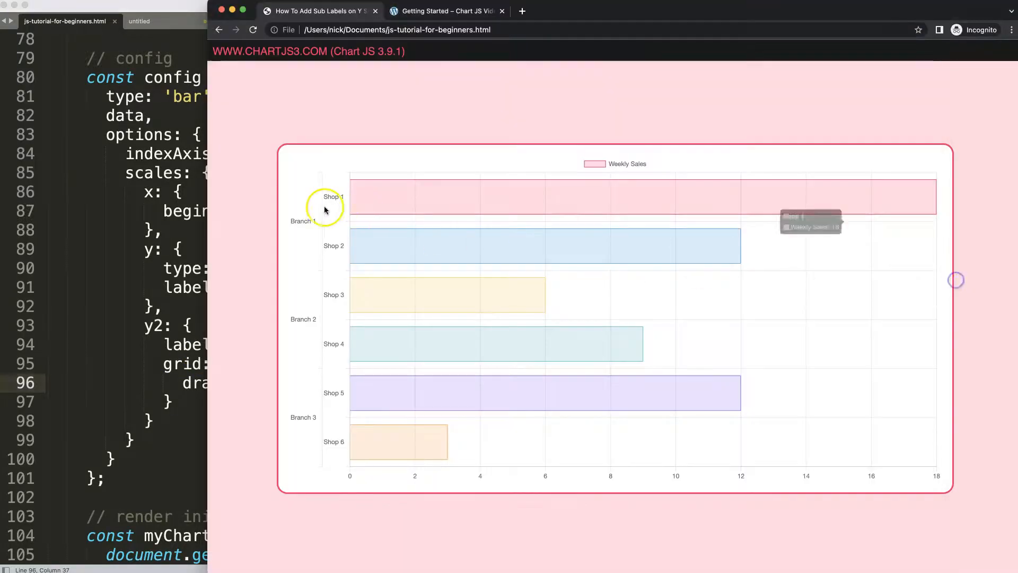
mouse_move(324, 250)
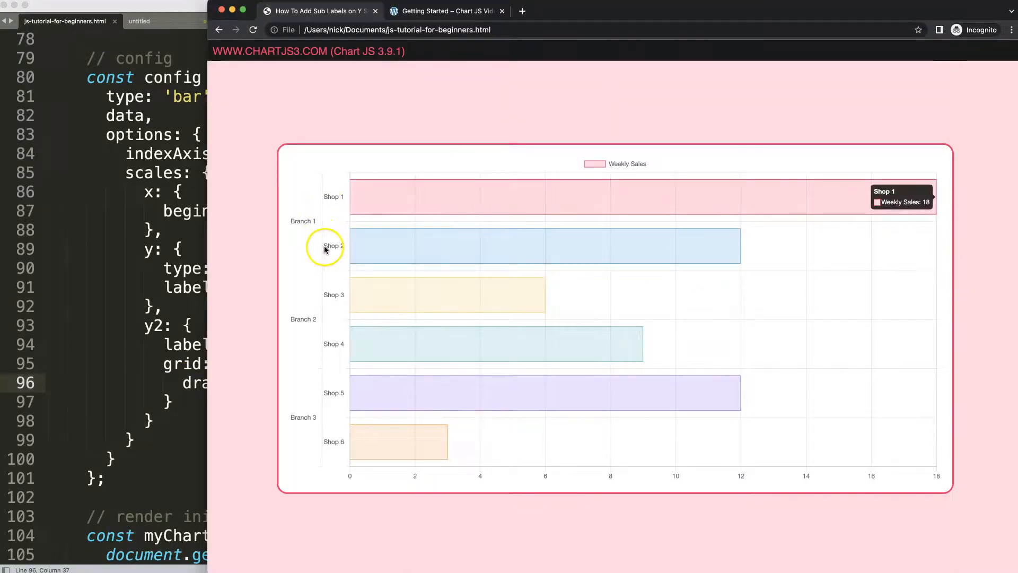
mouse_move(329, 251)
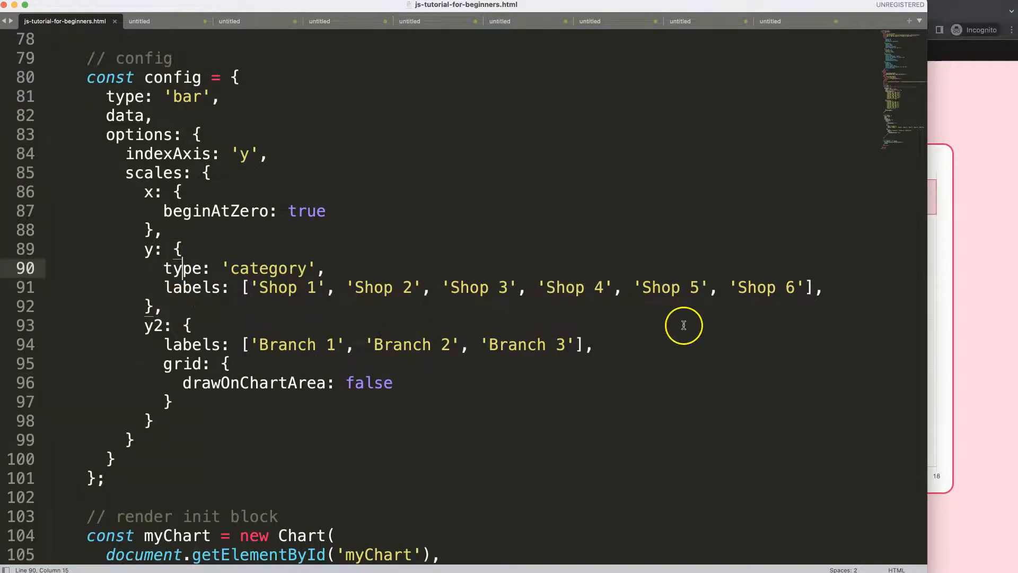
- Start an afterFit: ((ctx) => { … }) callback at the top of the y scale
key(Return)
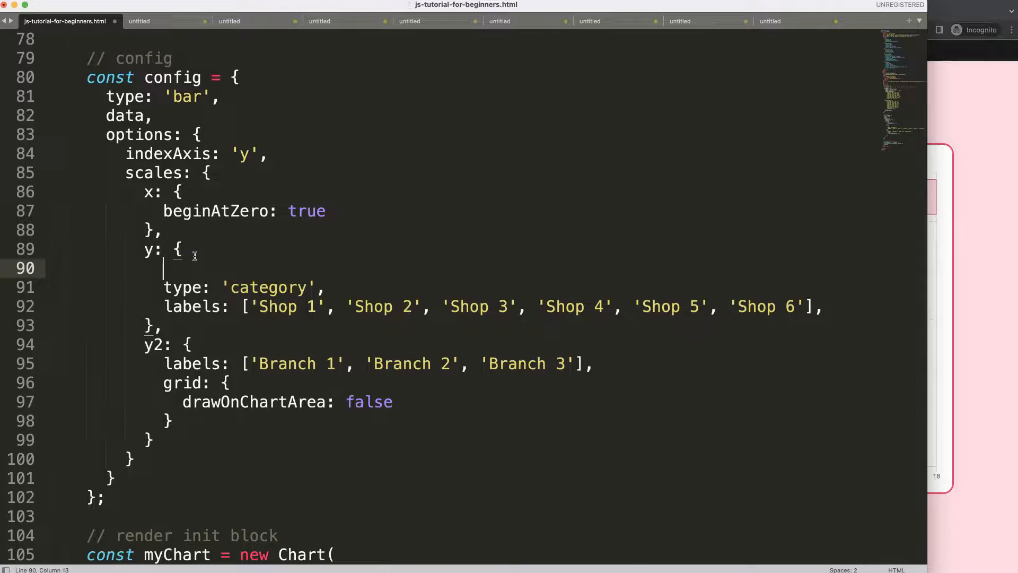
text(after)
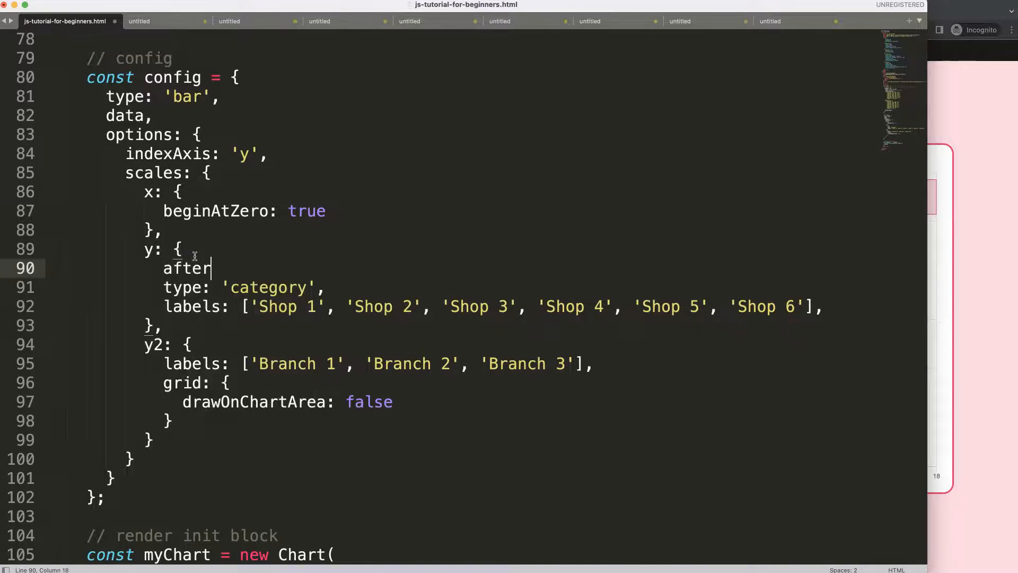
text(Fit:)
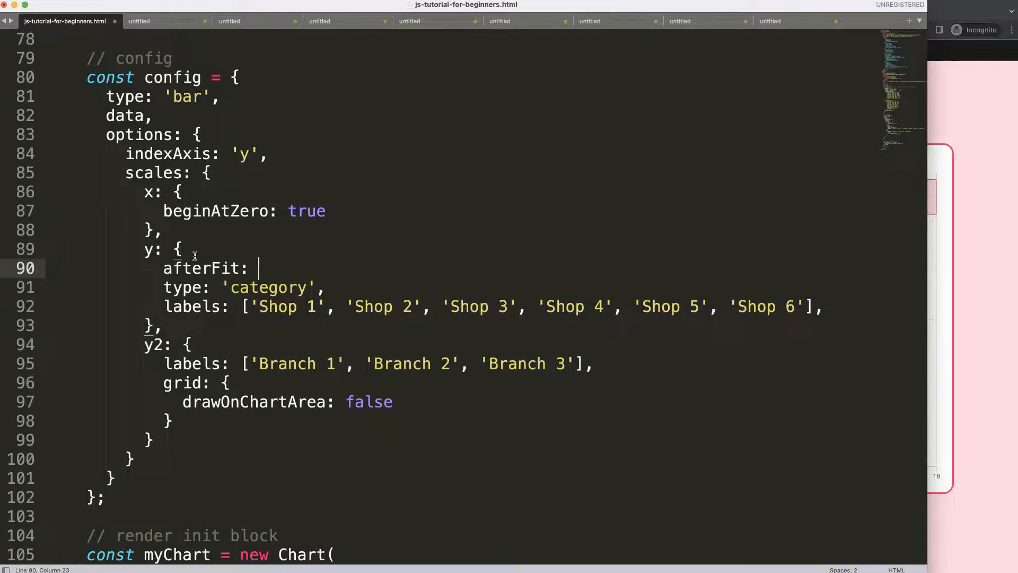
text(())
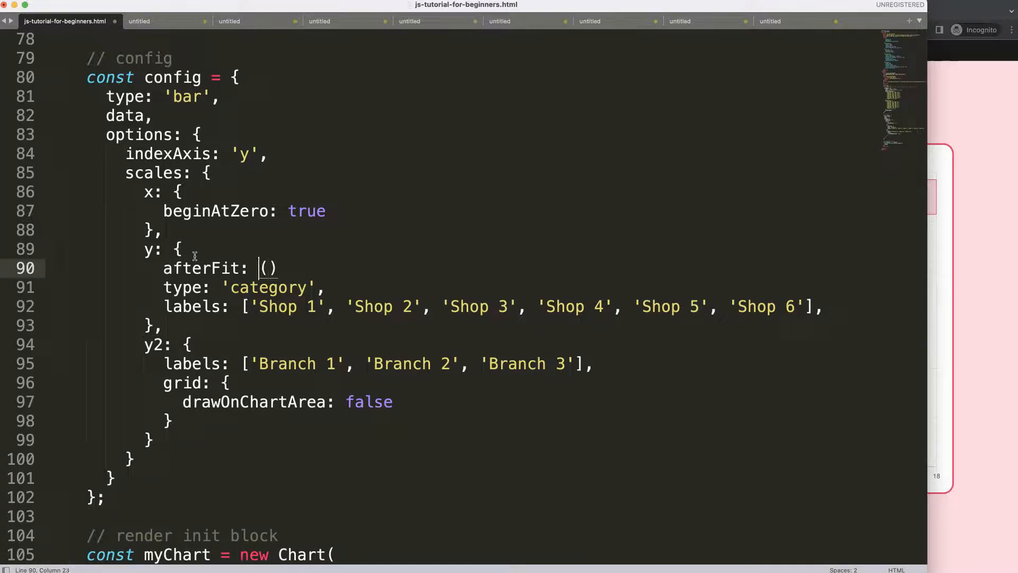
text(ctx)
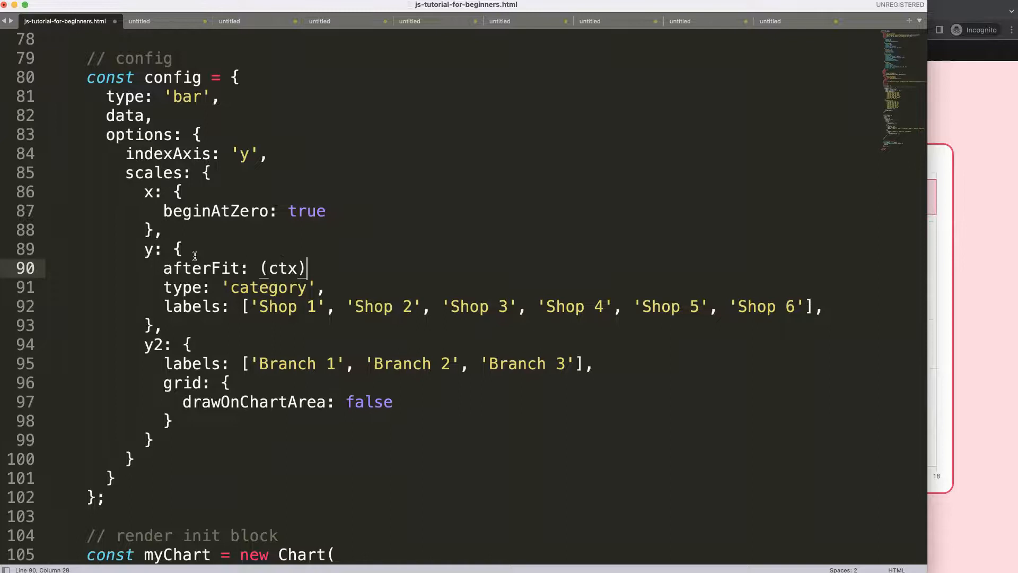
text(=>)
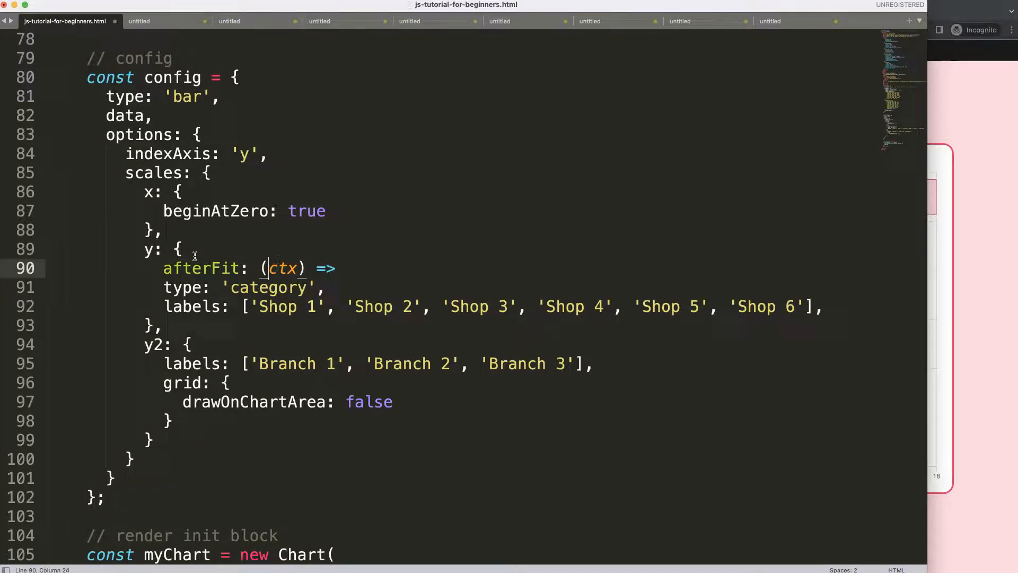
text(()
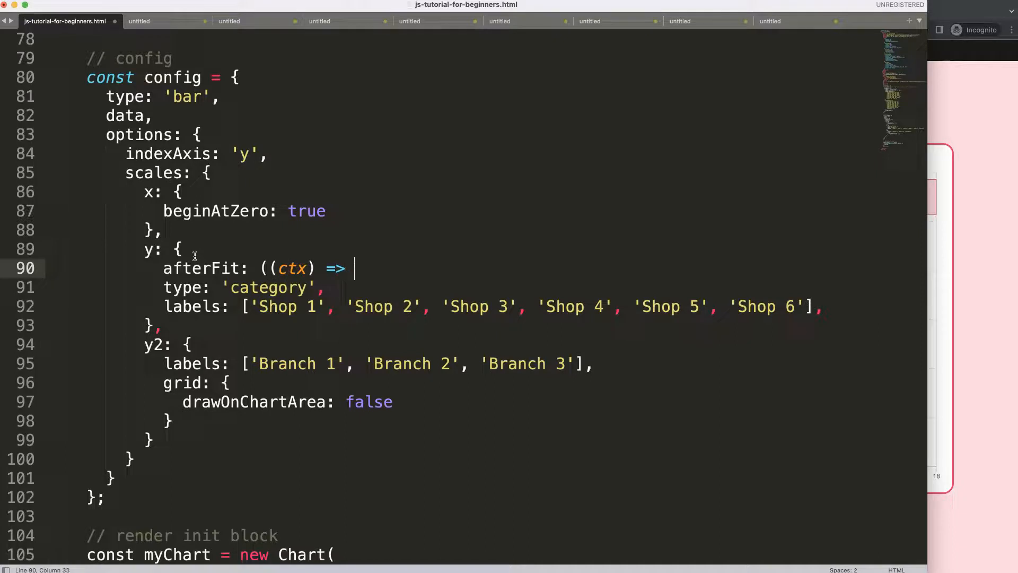
text(()
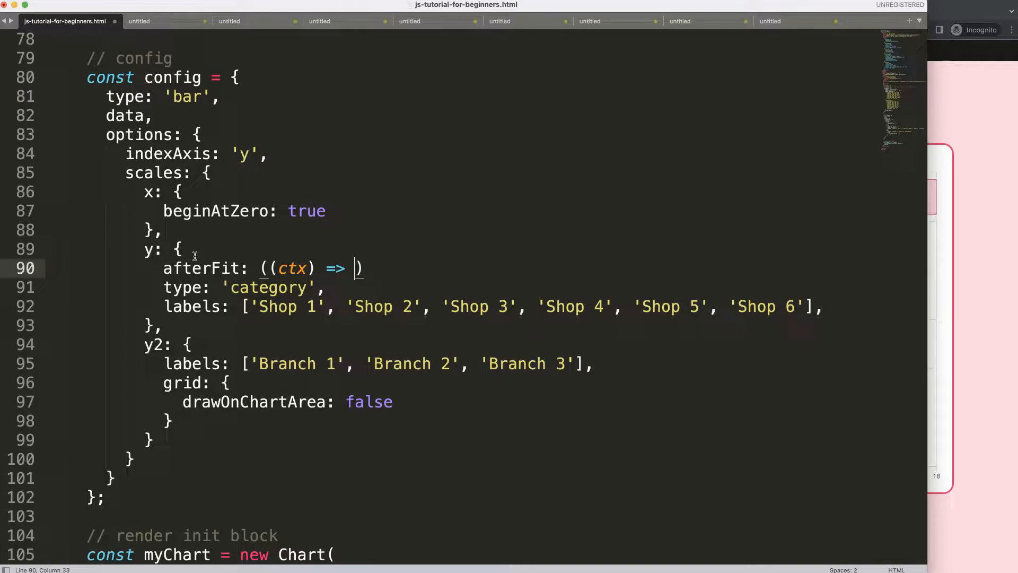
text({)
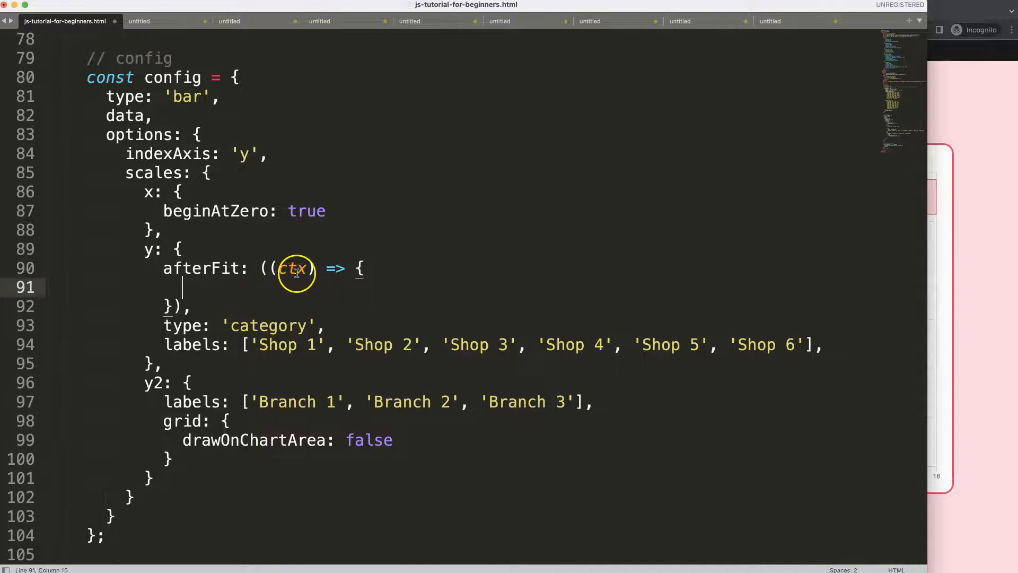
mouse_move(150, 452)
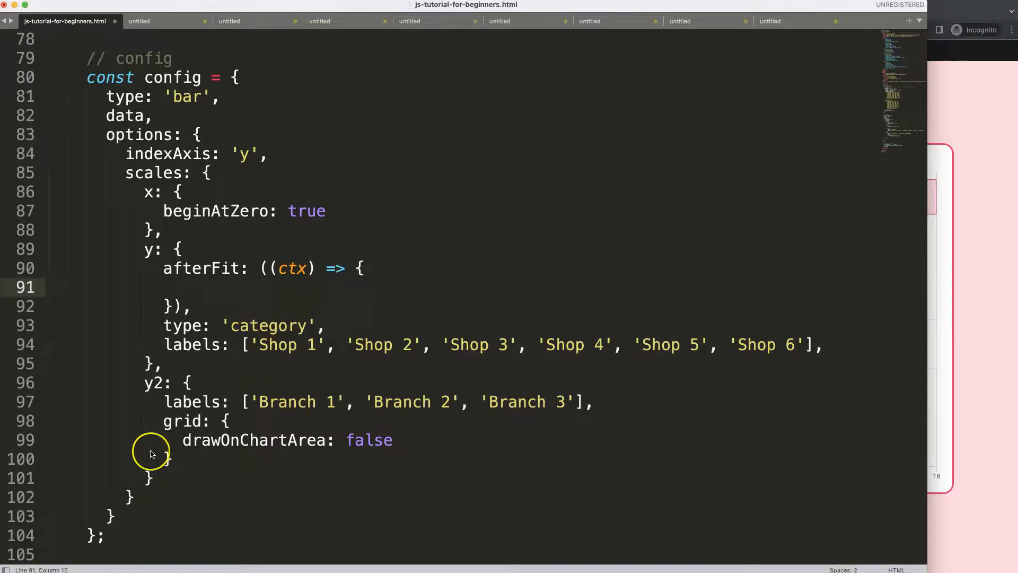
- Inside the afterFit callback, log ctx with console.log(ctx)
text(c)
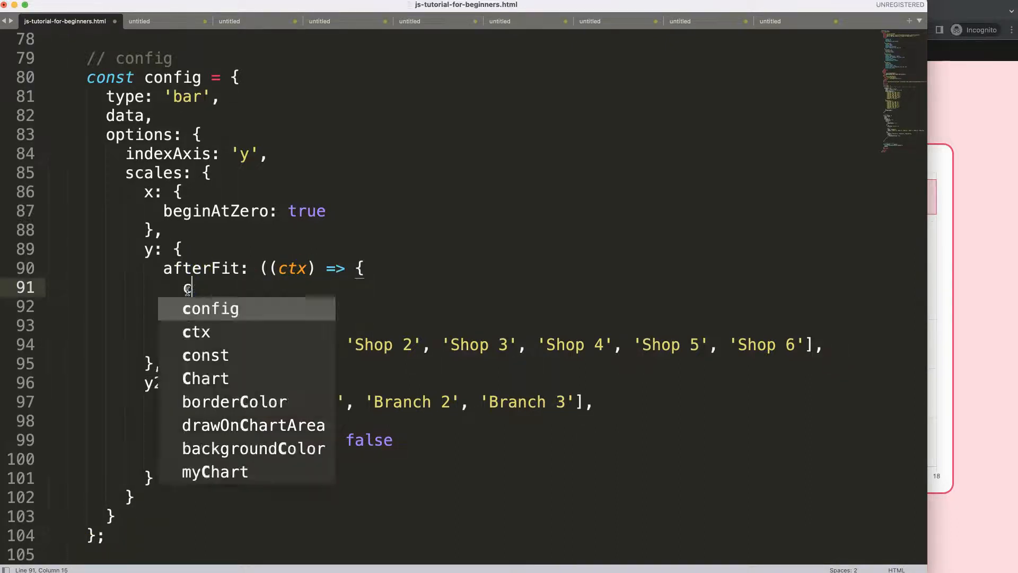
text(console.log()
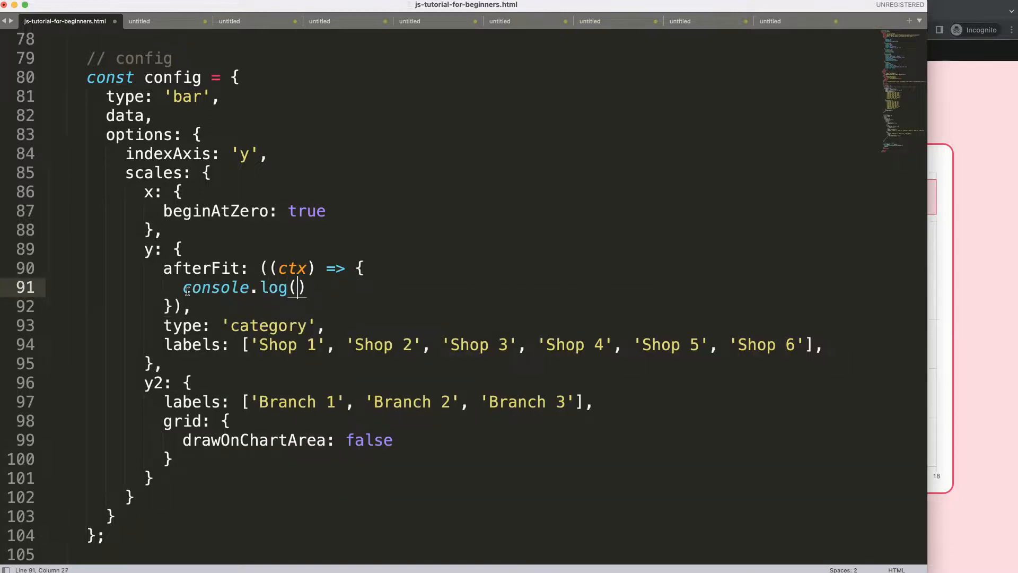
text(ctx)
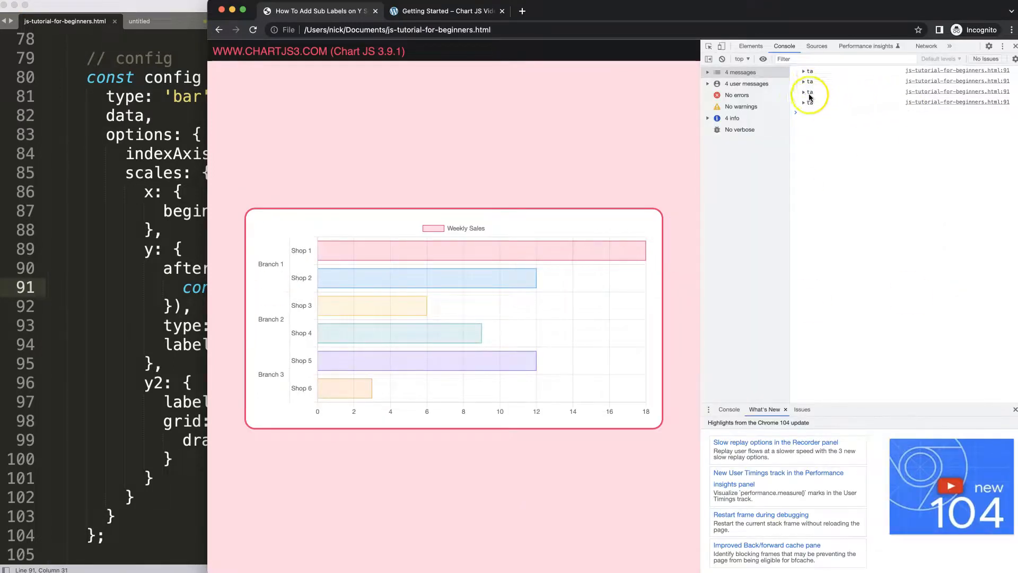
- Expand the logged y scale object in the console to view its width and other properties
click(805, 108)
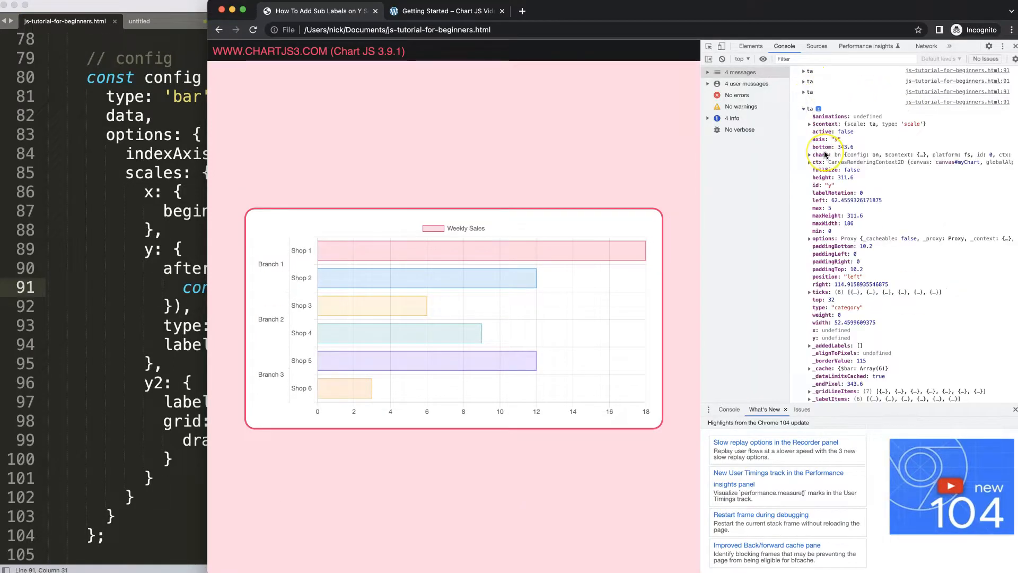
mouse_move(821, 155)
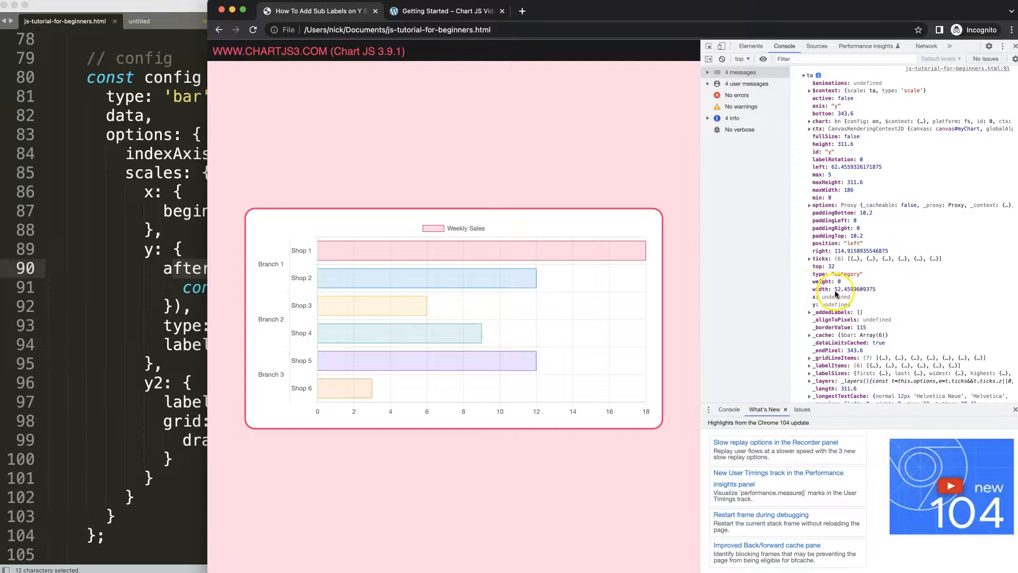
mouse_move(317, 322)
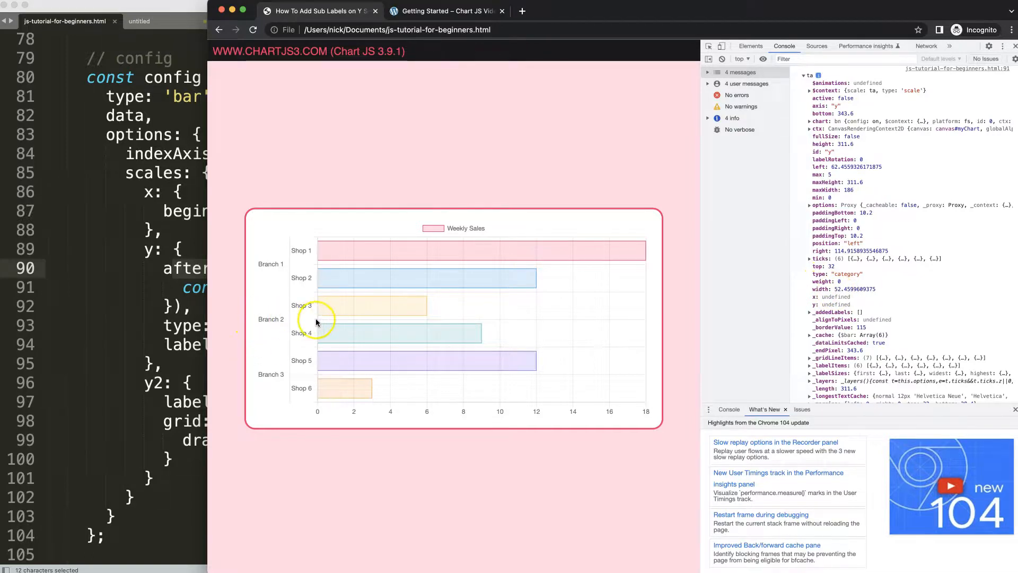
mouse_move(284, 329)
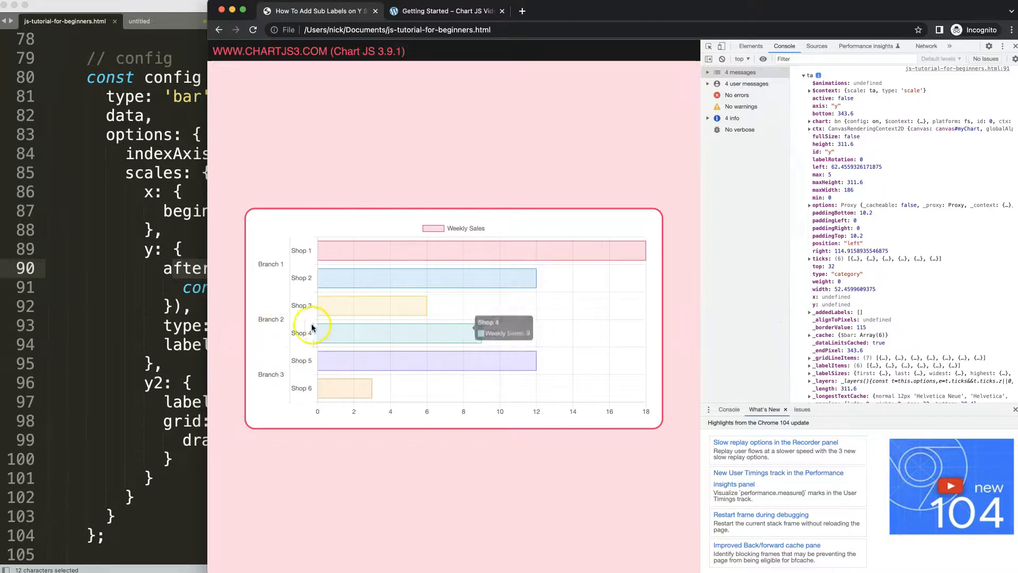
mouse_move(315, 331)
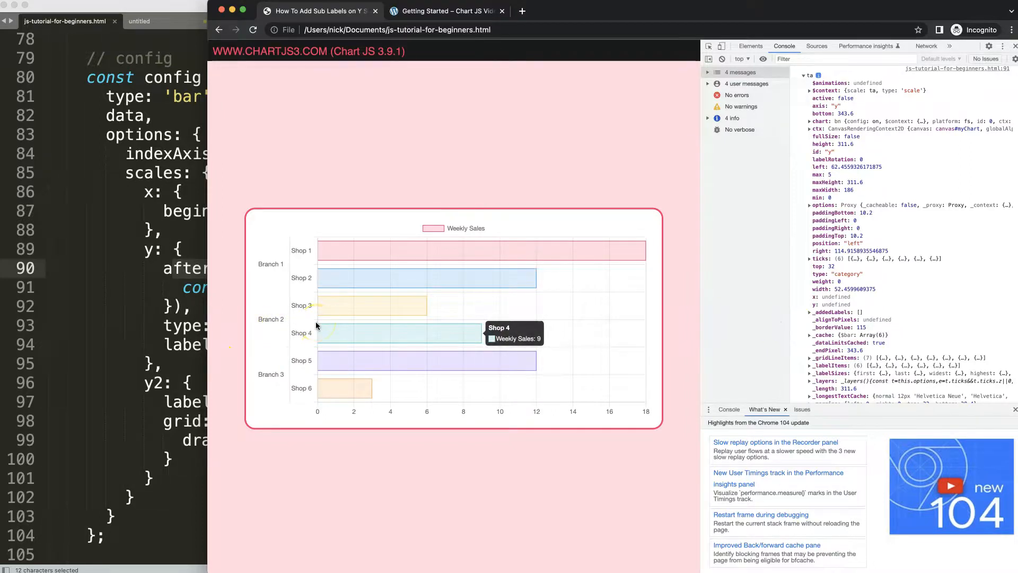
mouse_move(314, 315)
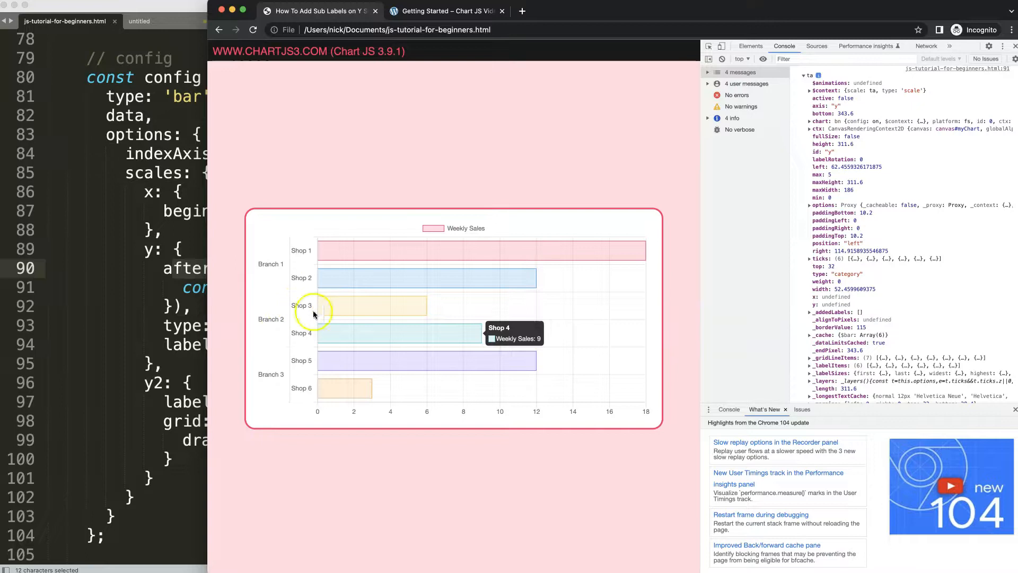
mouse_move(328, 325)
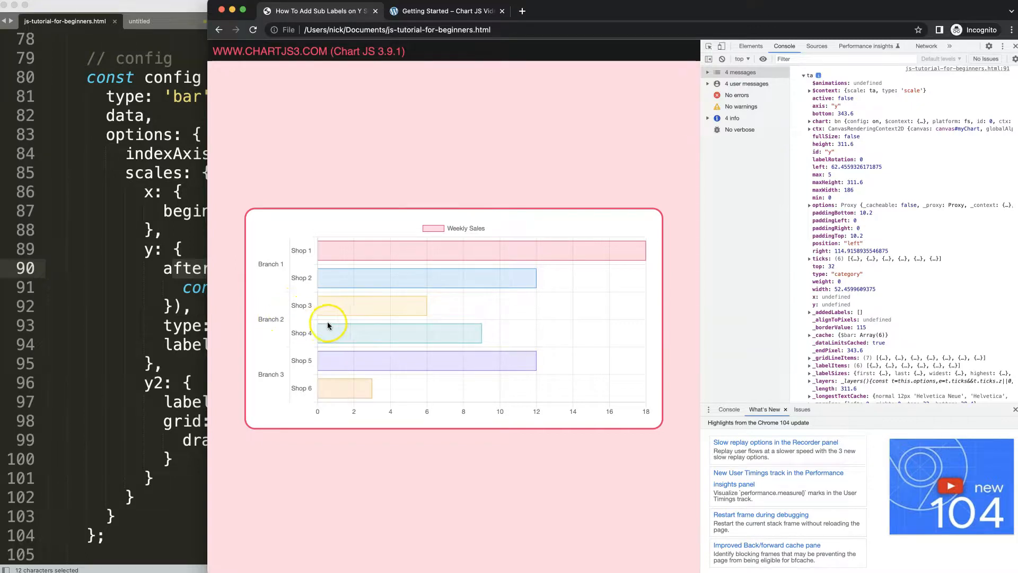
mouse_move(299, 341)
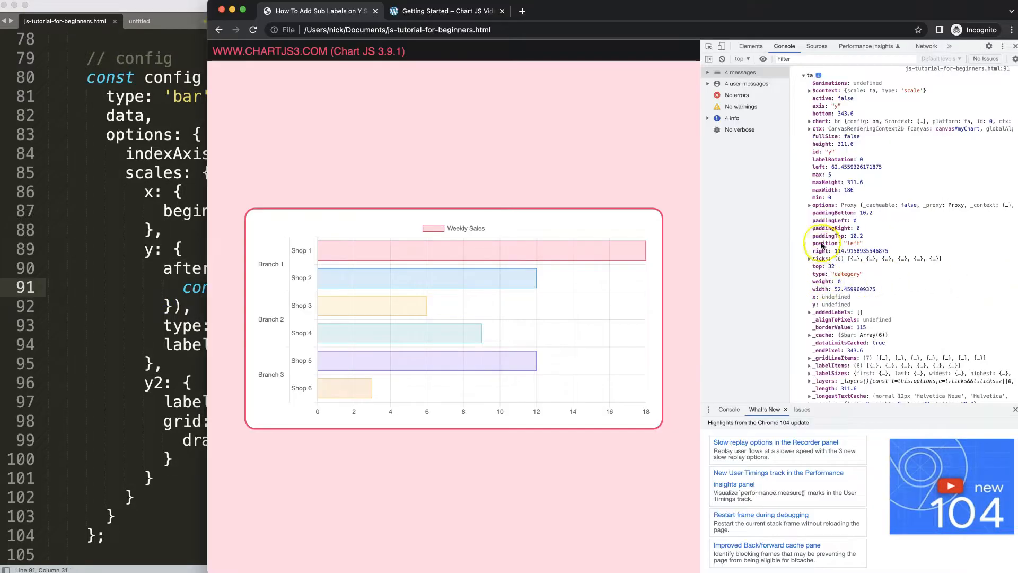
mouse_move(820, 184)
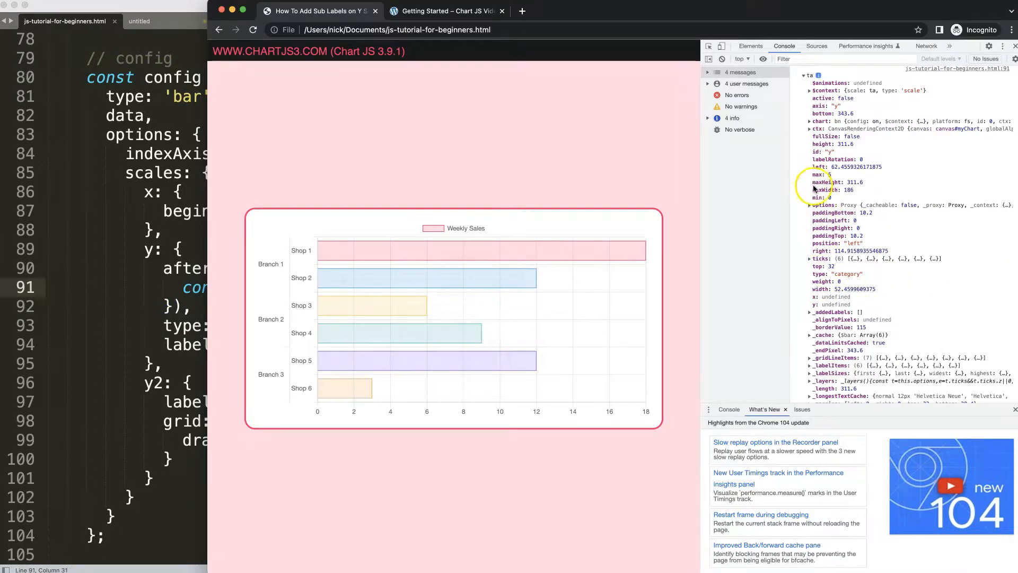
mouse_move(815, 293)
text(ctx.width)
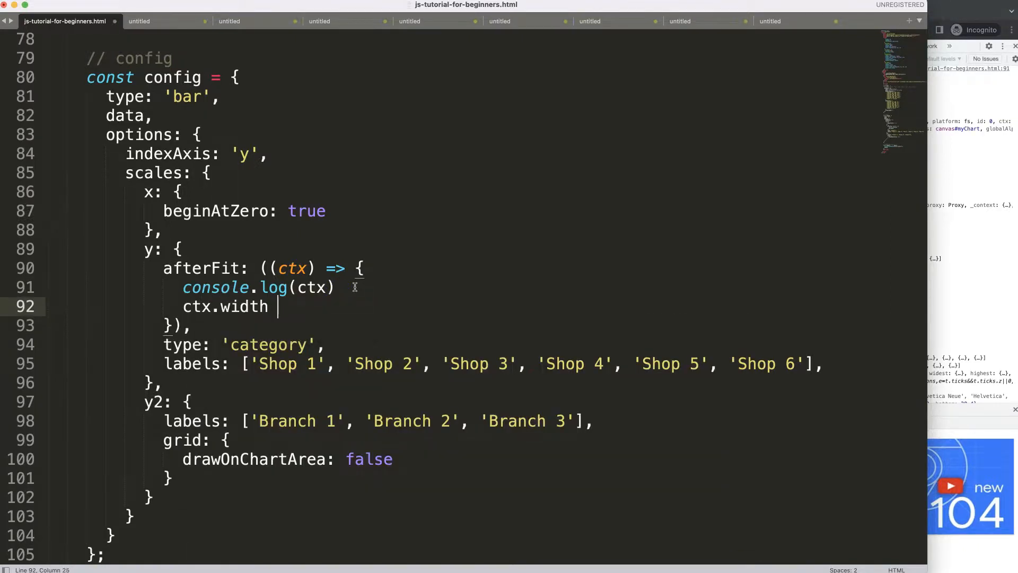
- Add ctx.width += 100; in the afterFit callback to widen the y scale
text(+=)
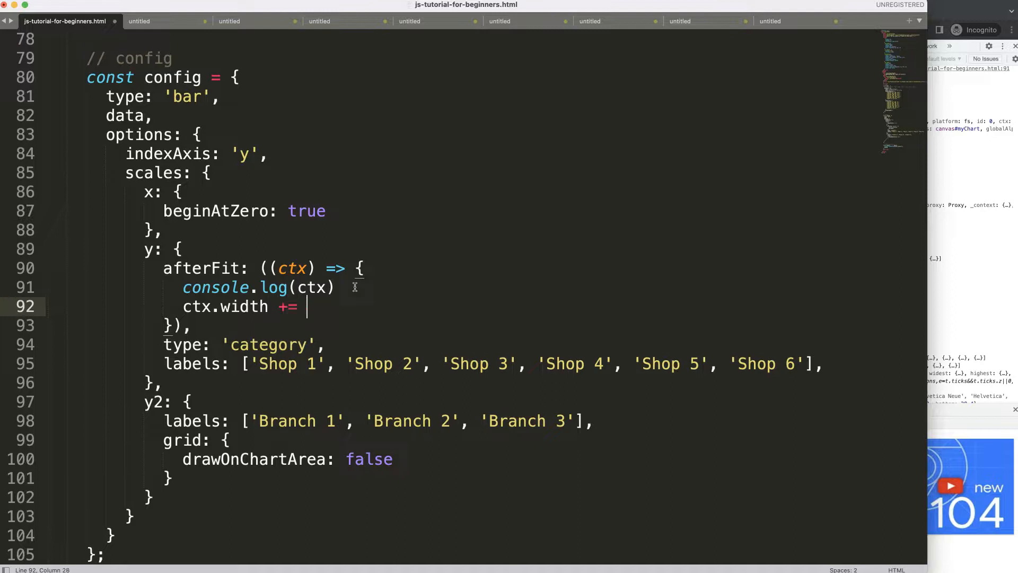
text(10;)
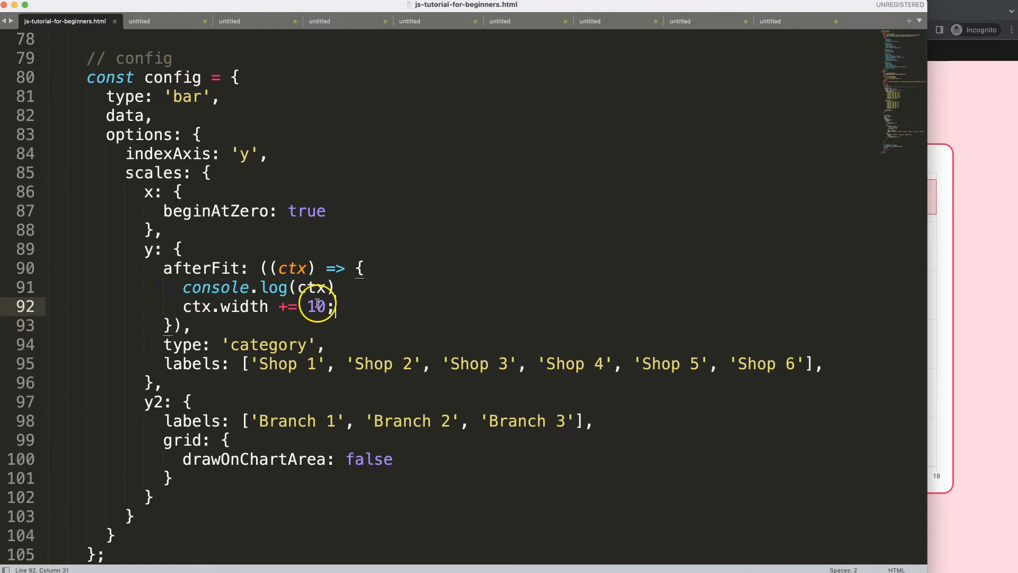
text(0)
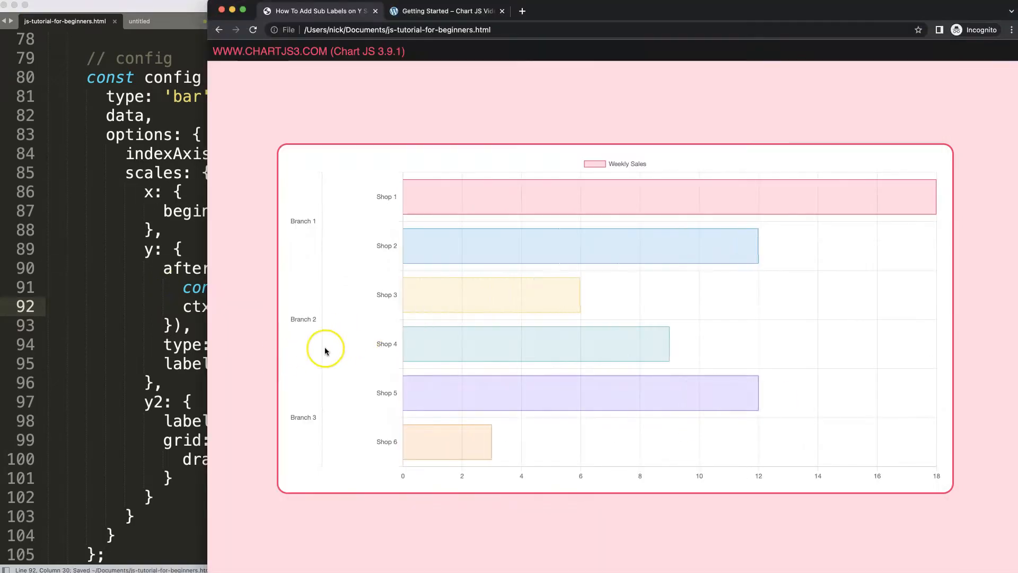
mouse_move(694, 388)
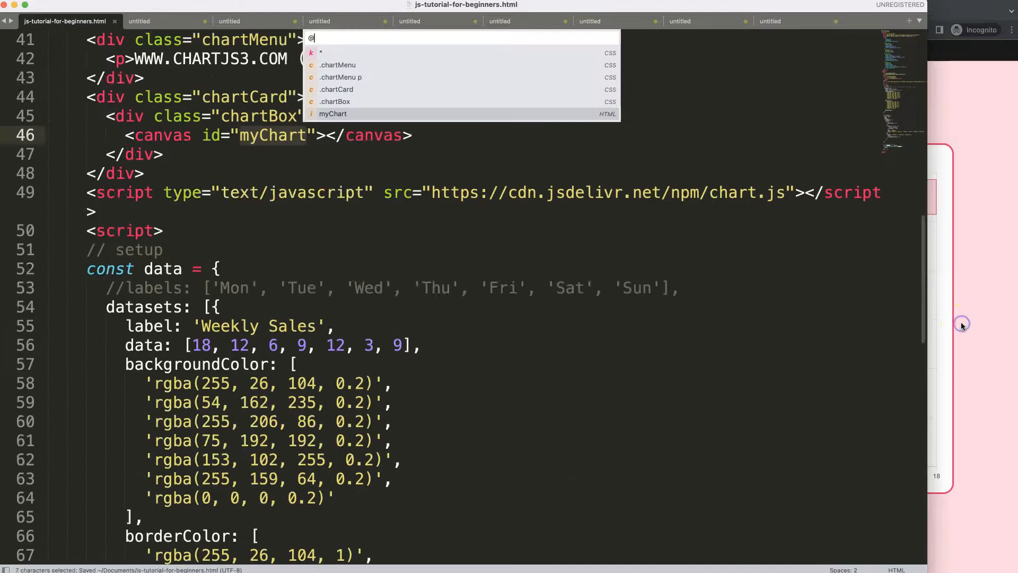
- Scroll down the reloaded chart page to view the widened gap between shop labels and bars
scroll(down, 3)
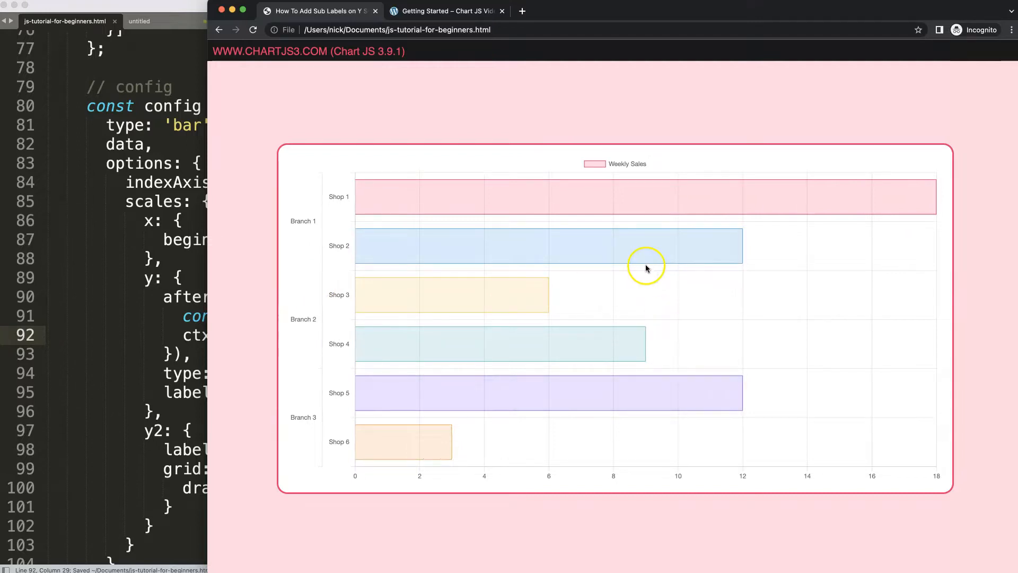
mouse_move(301, 236)
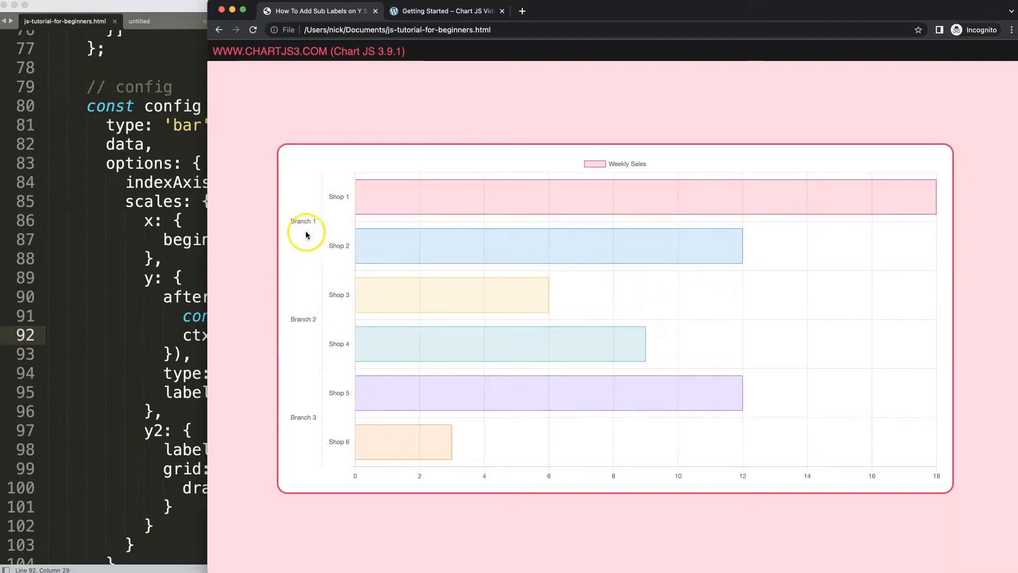
mouse_move(310, 319)
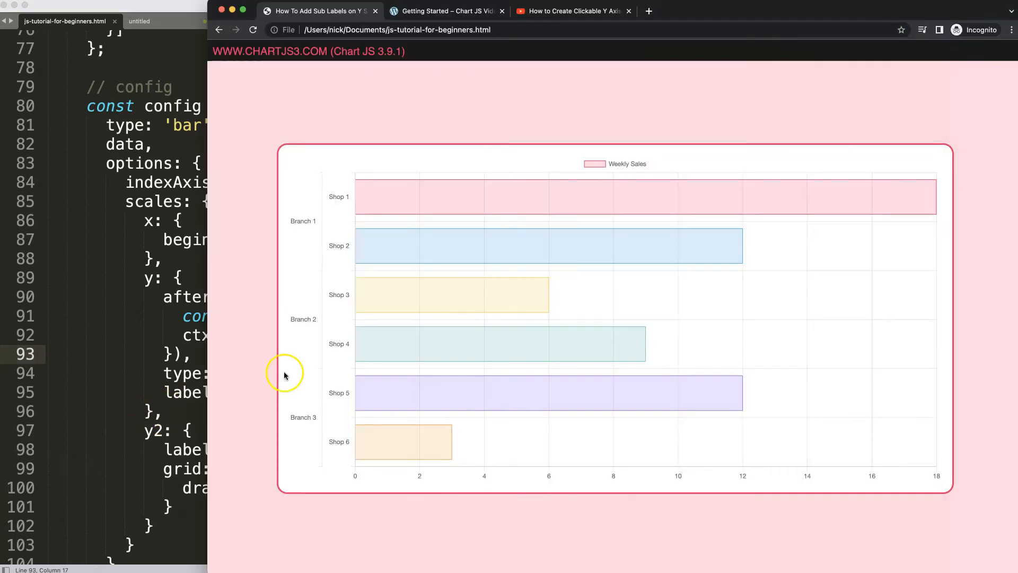
mouse_move(348, 227)
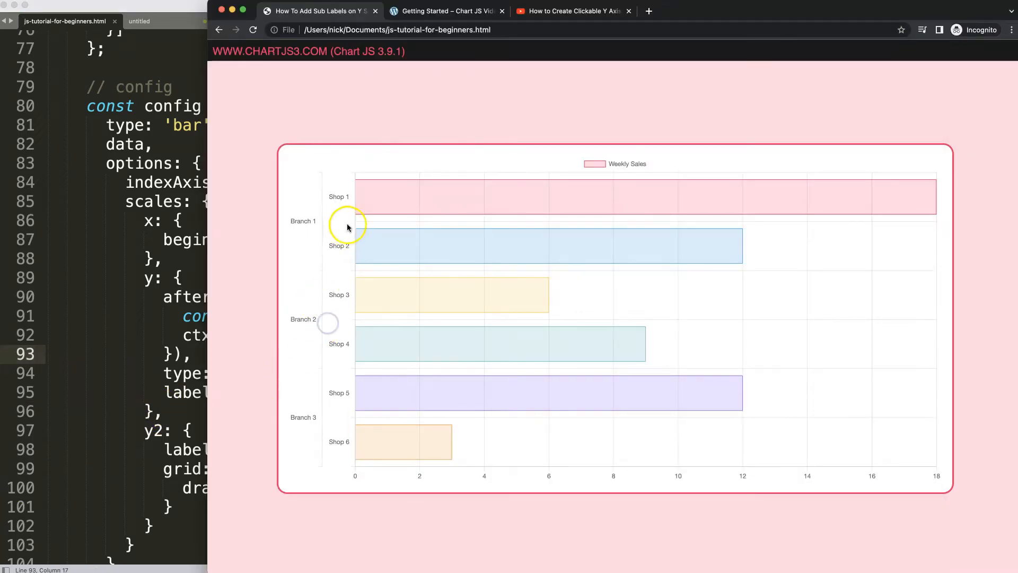
mouse_move(566, 47)
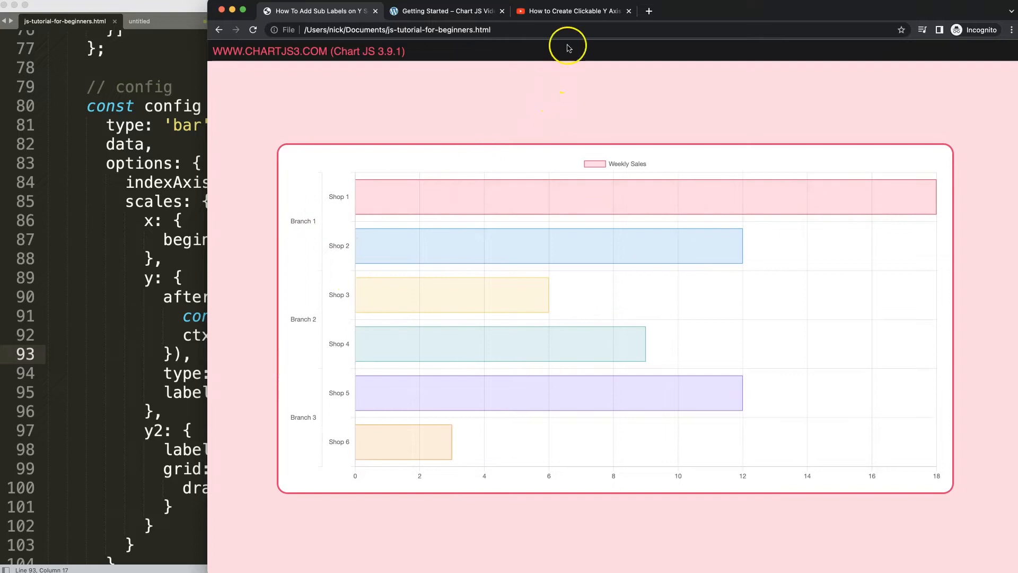
- Switch to the YouTube video 'How to Create Clickable Y Axis With Links in Chart JS'
click(570, 10)
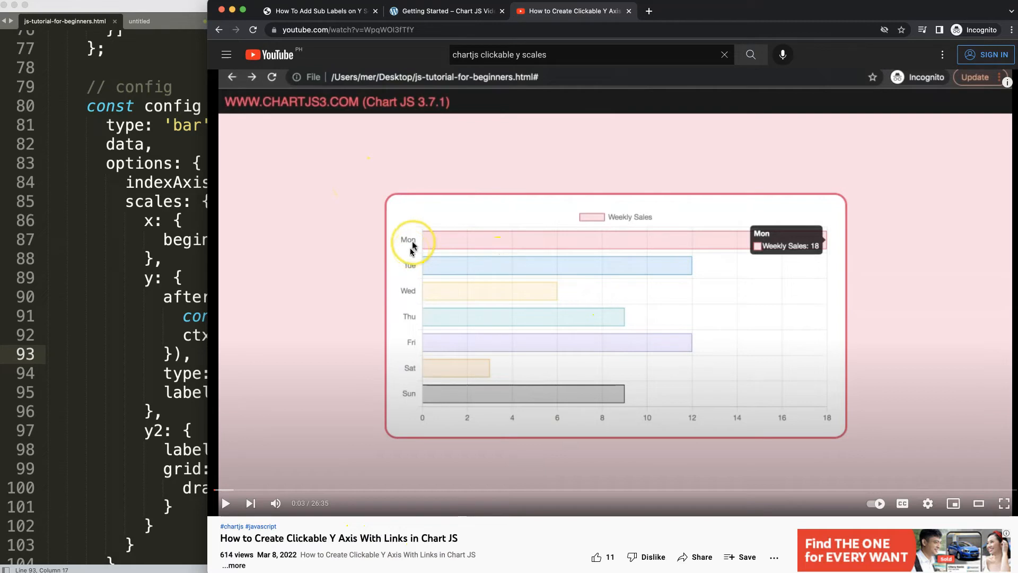
mouse_move(311, 21)
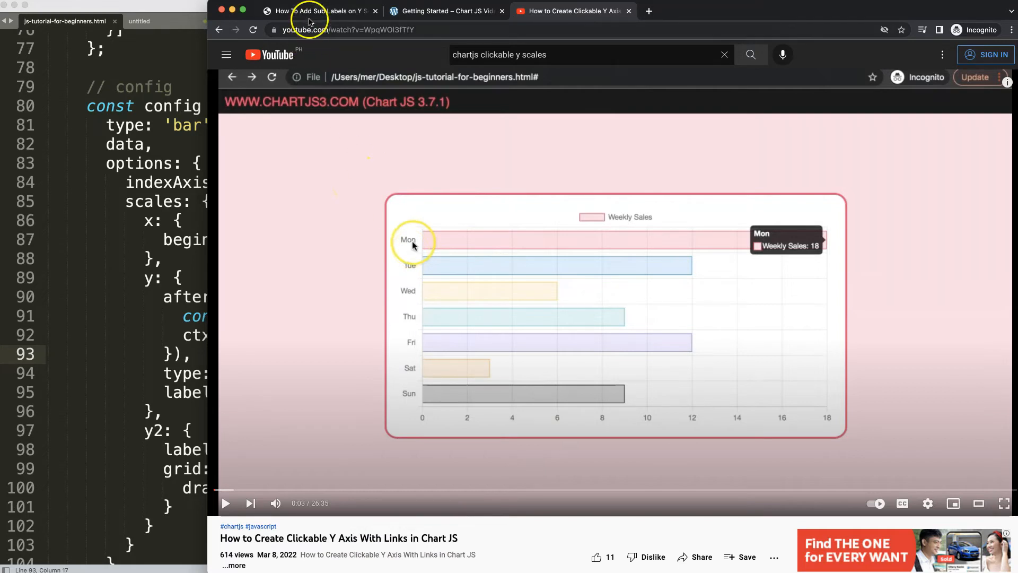